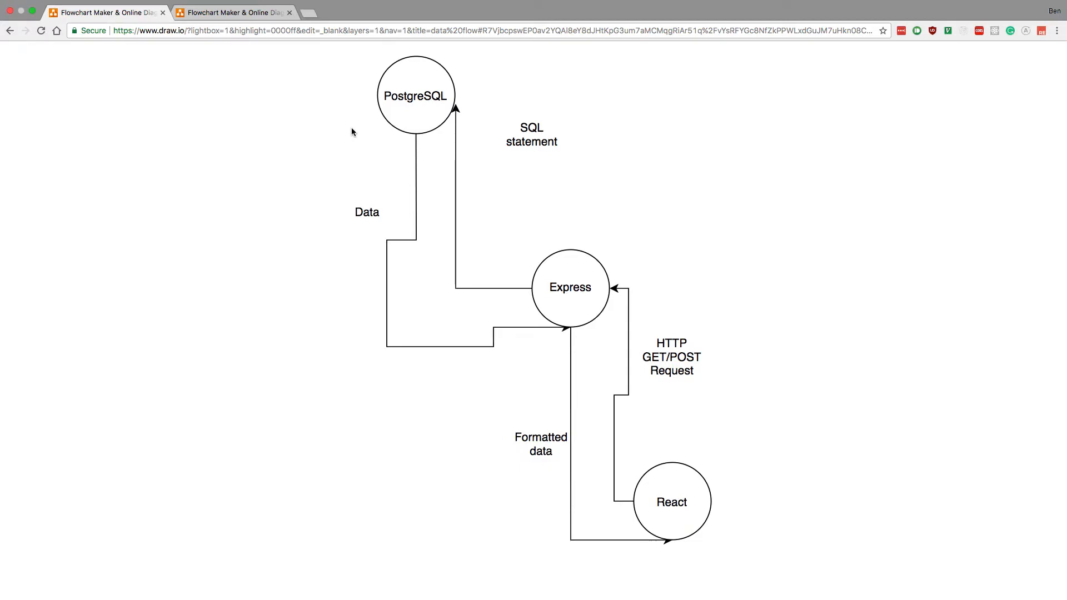
mouse_move(722, 407)
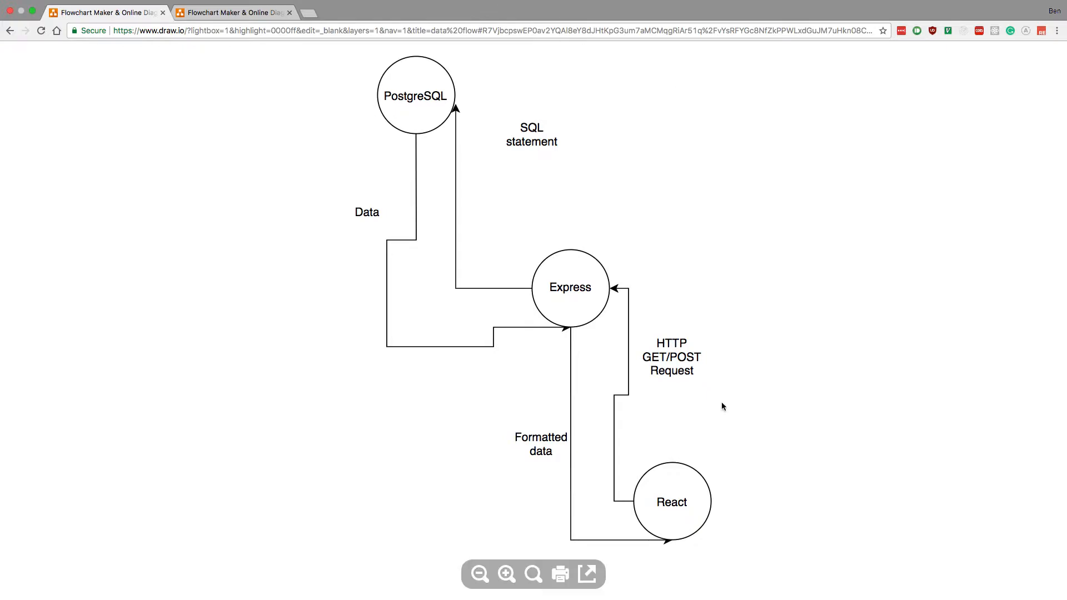
mouse_move(400, 119)
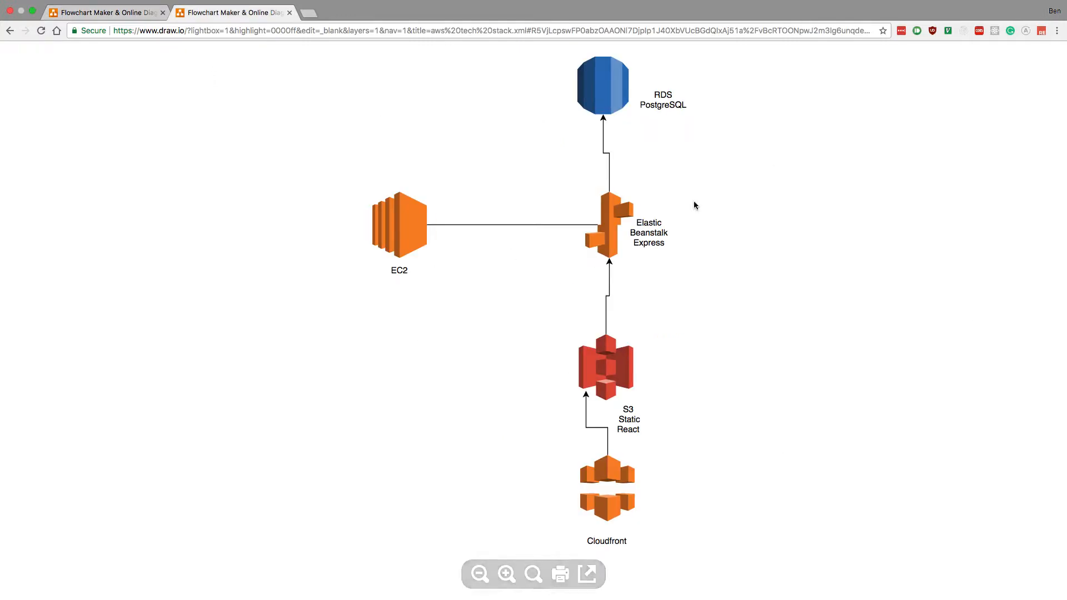
mouse_move(766, 211)
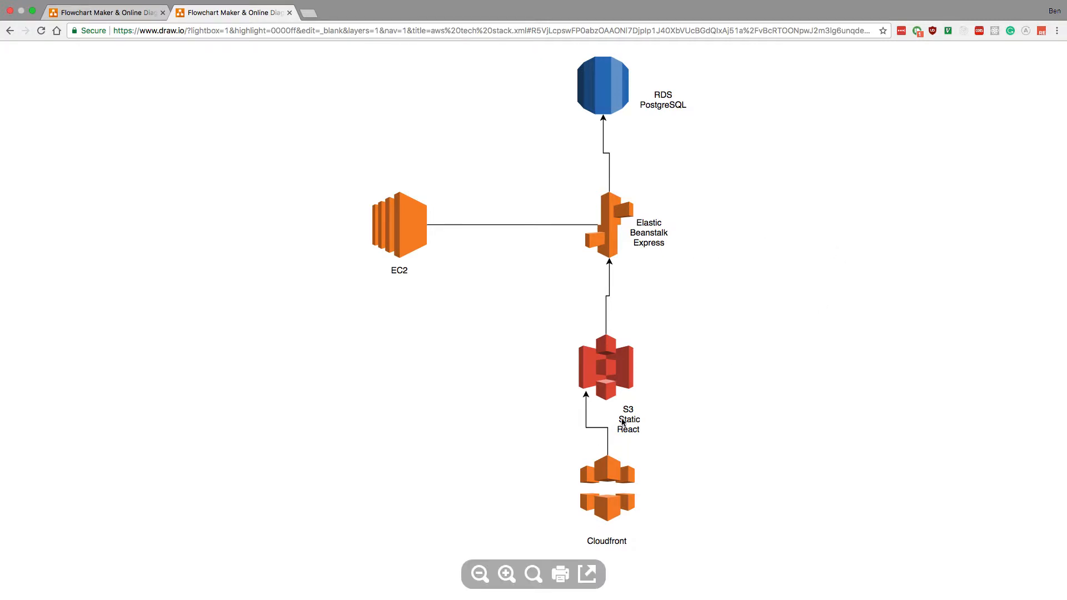
mouse_move(702, 299)
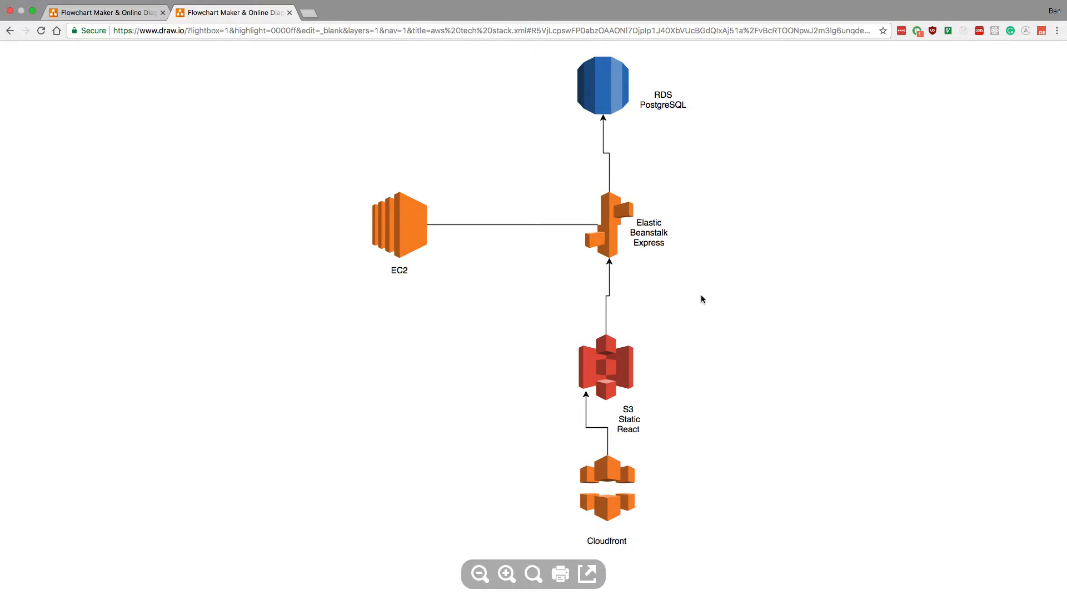
mouse_move(712, 350)
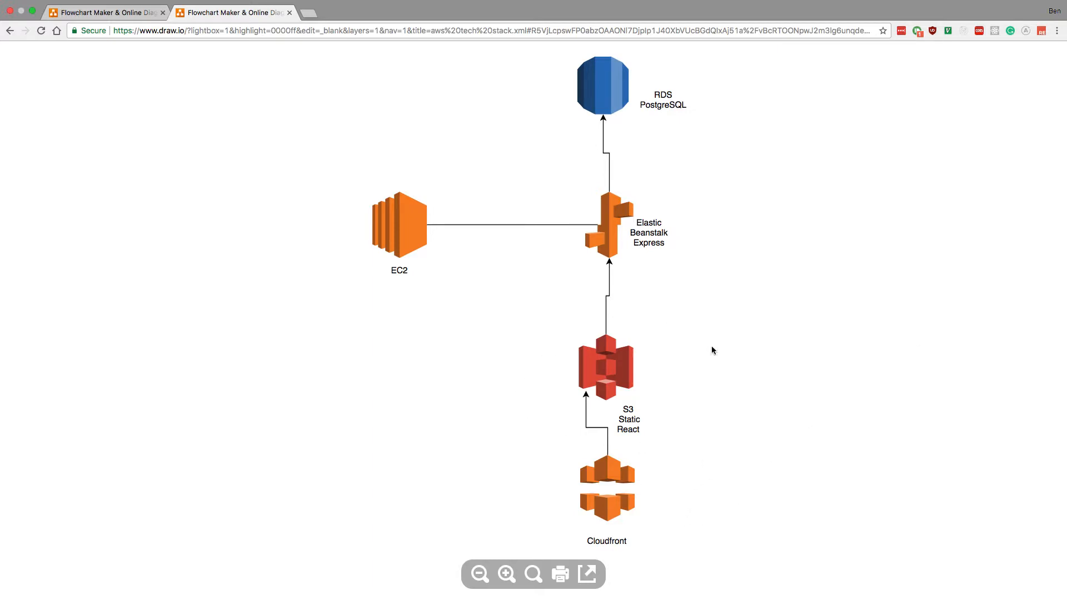
mouse_move(525, 329)
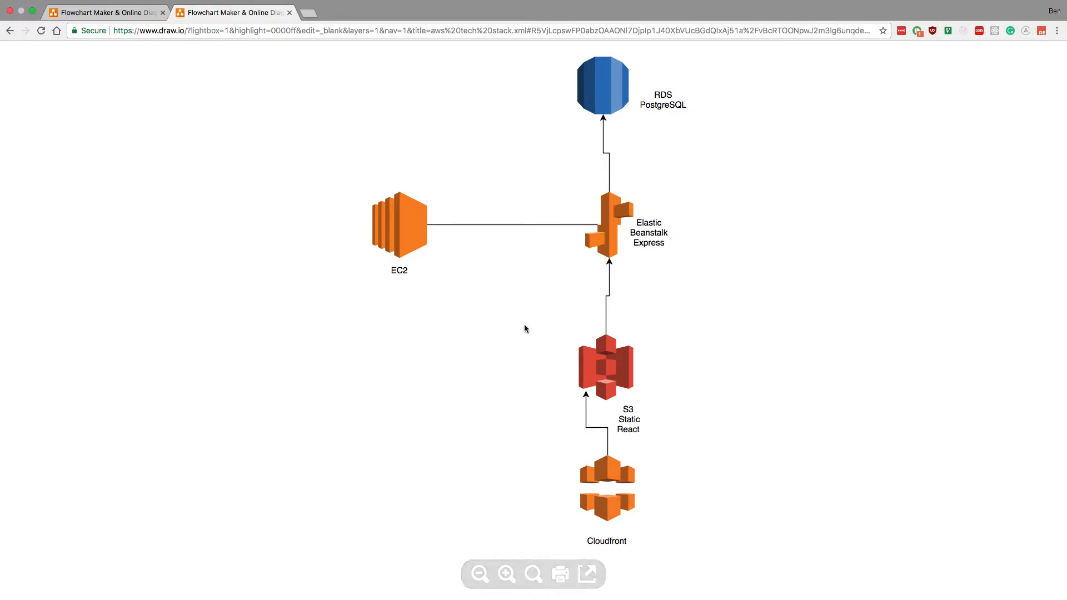
mouse_move(413, 465)
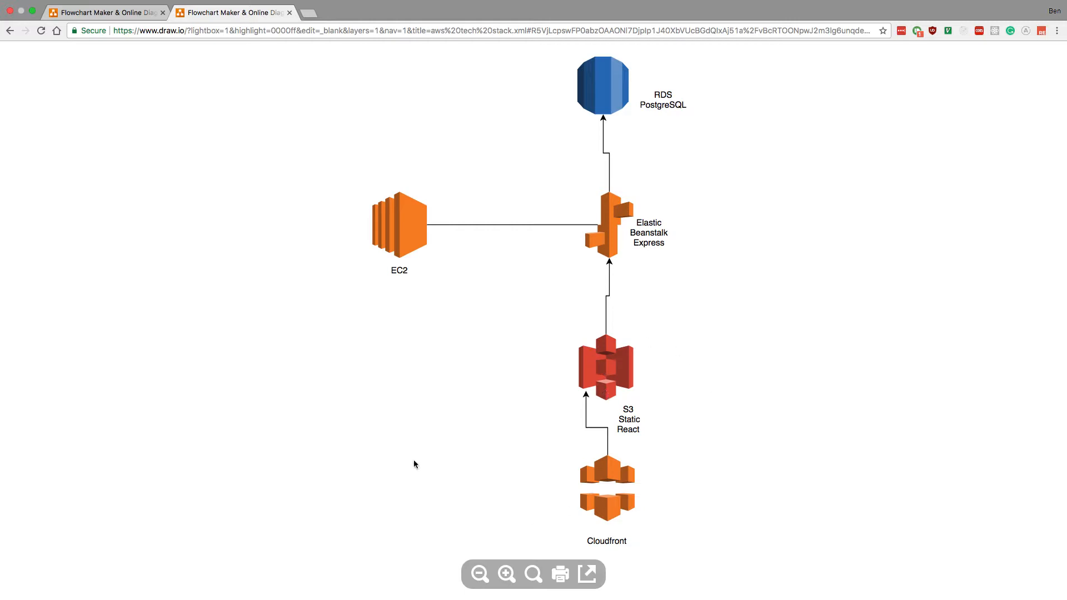
mouse_move(712, 529)
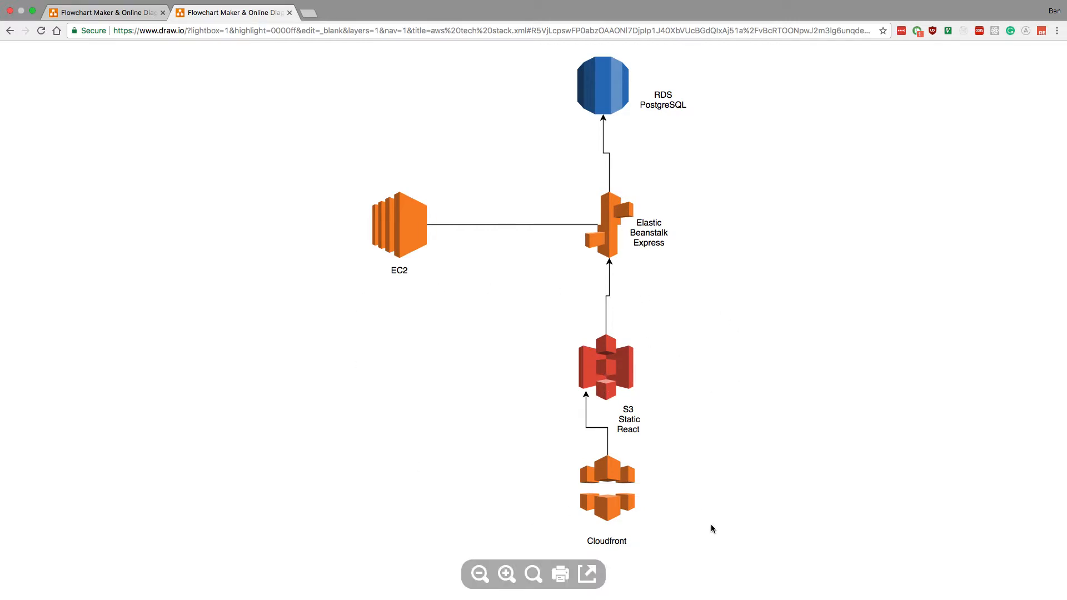
mouse_move(657, 522)
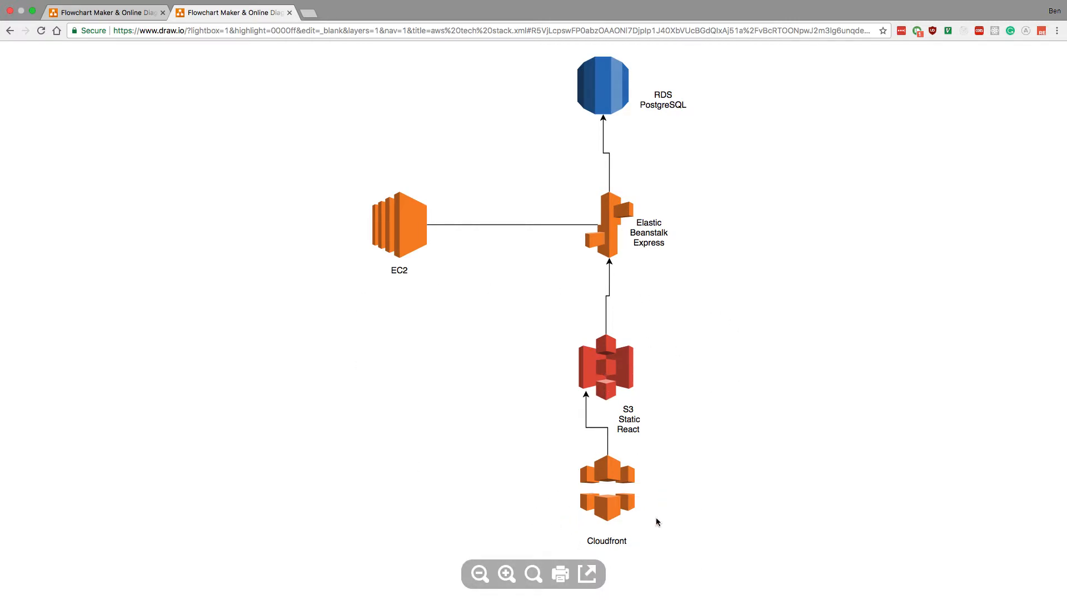
mouse_move(507, 447)
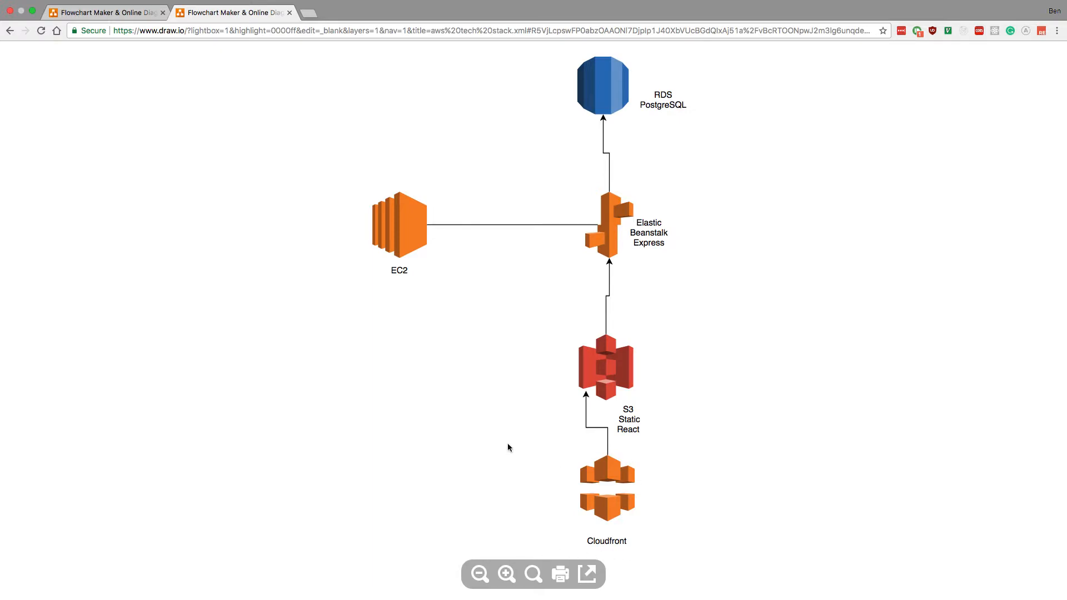
mouse_move(485, 462)
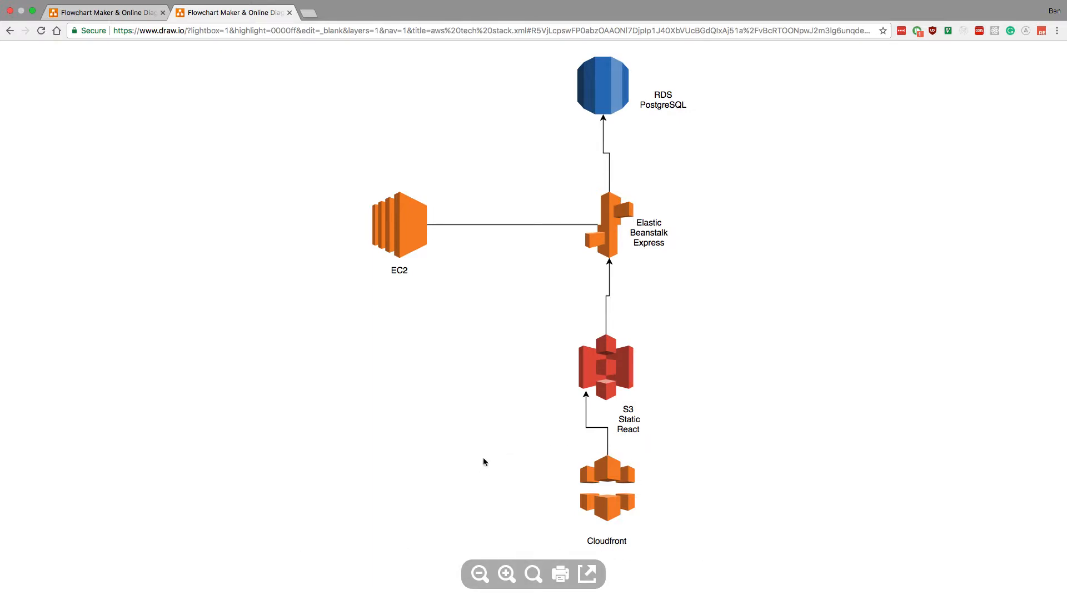
mouse_move(419, 108)
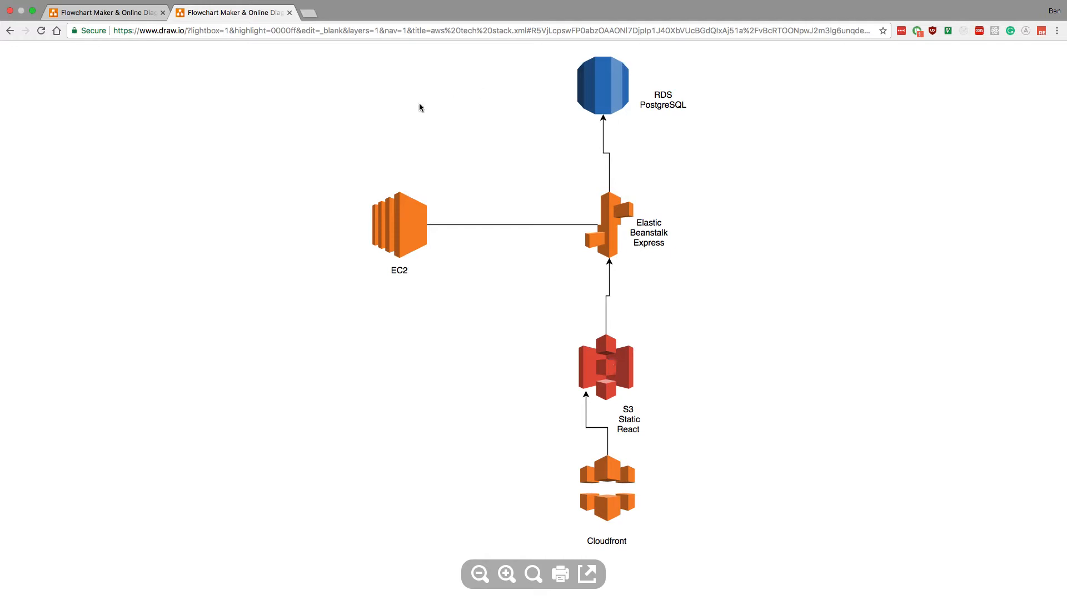
mouse_move(625, 489)
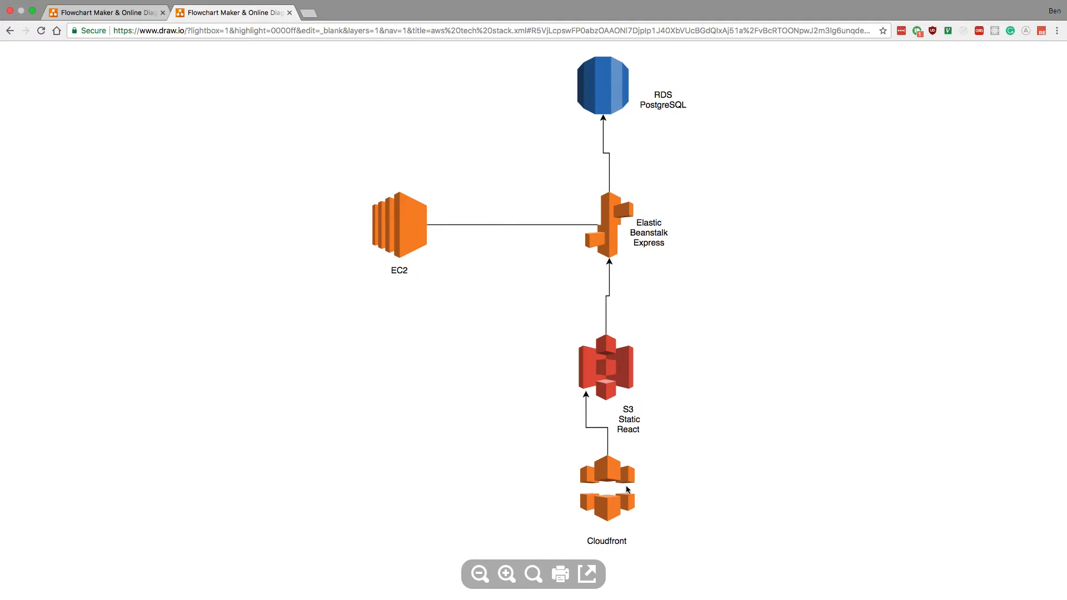
mouse_move(611, 501)
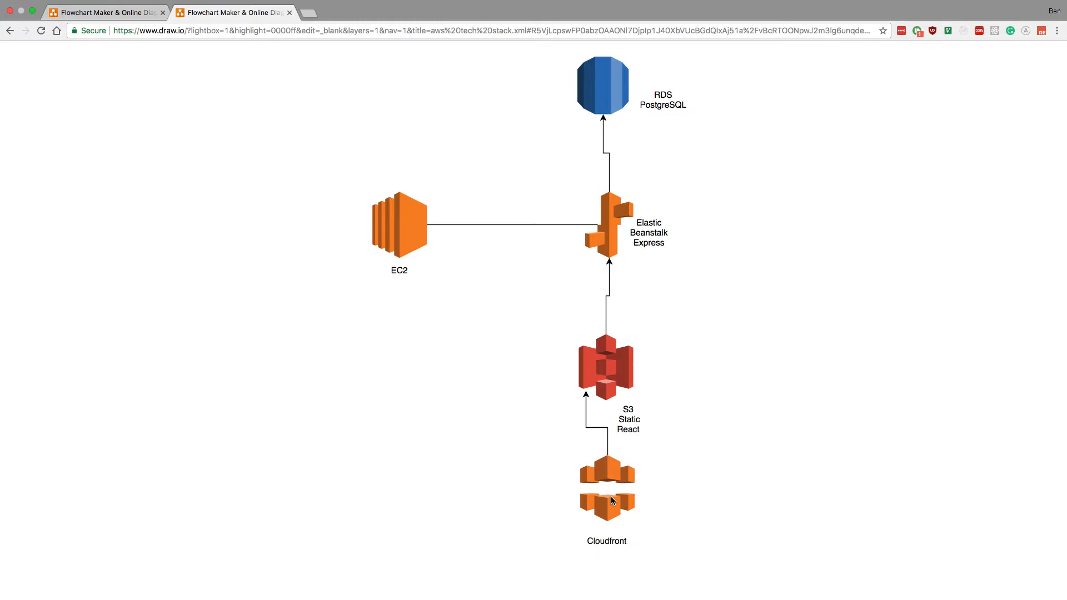
mouse_move(832, 440)
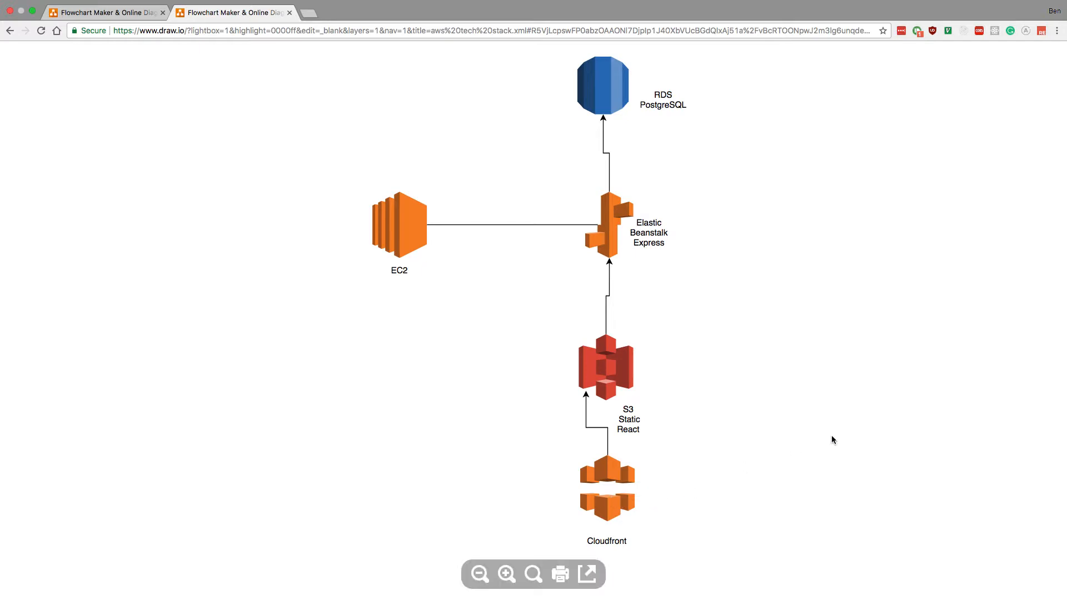
mouse_move(771, 414)
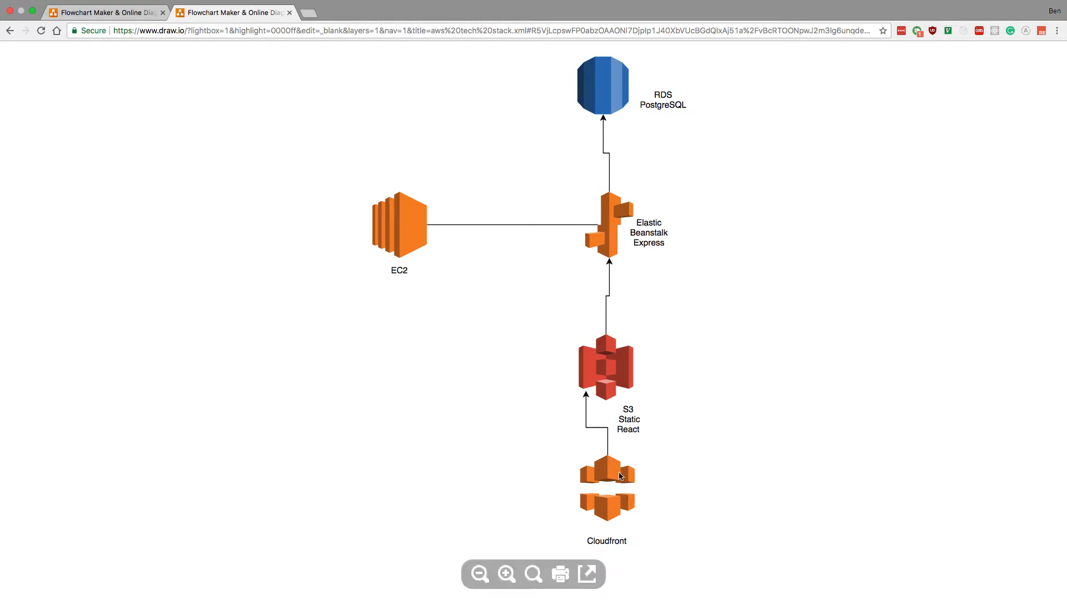
mouse_move(731, 423)
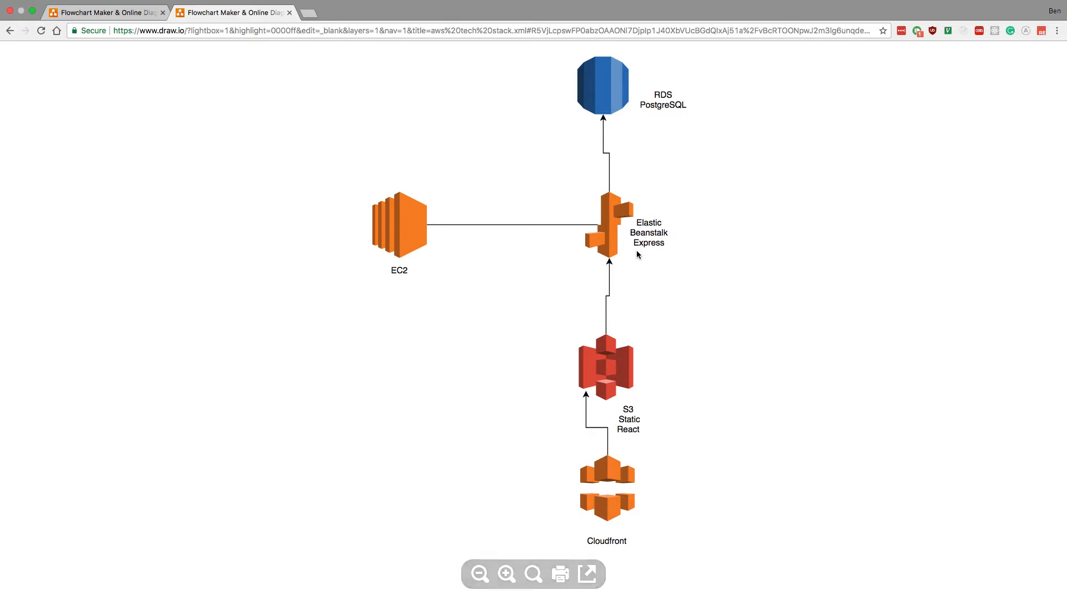
mouse_move(725, 503)
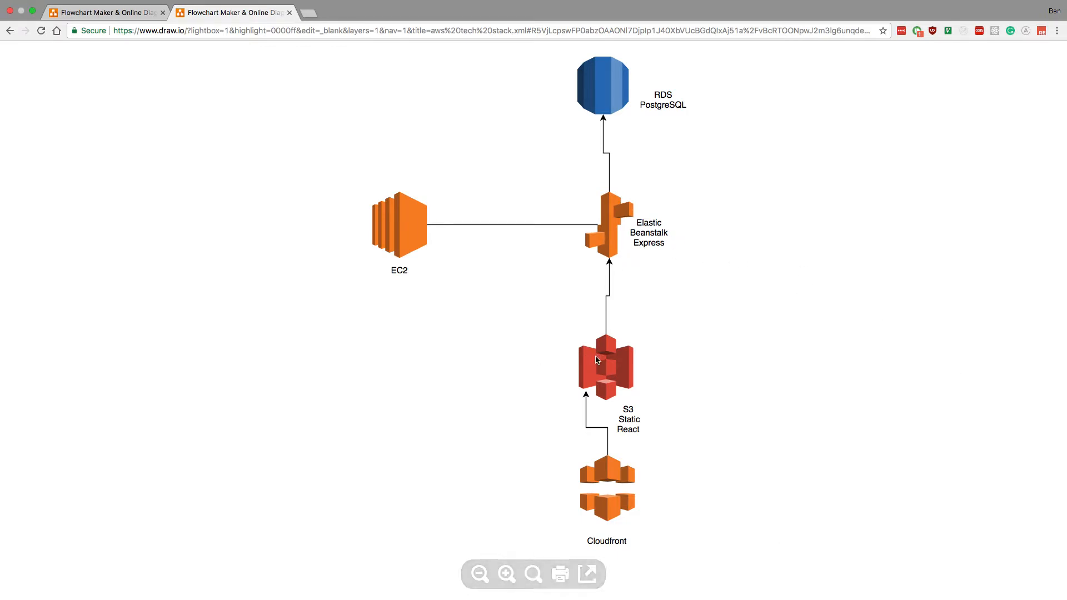
mouse_move(684, 514)
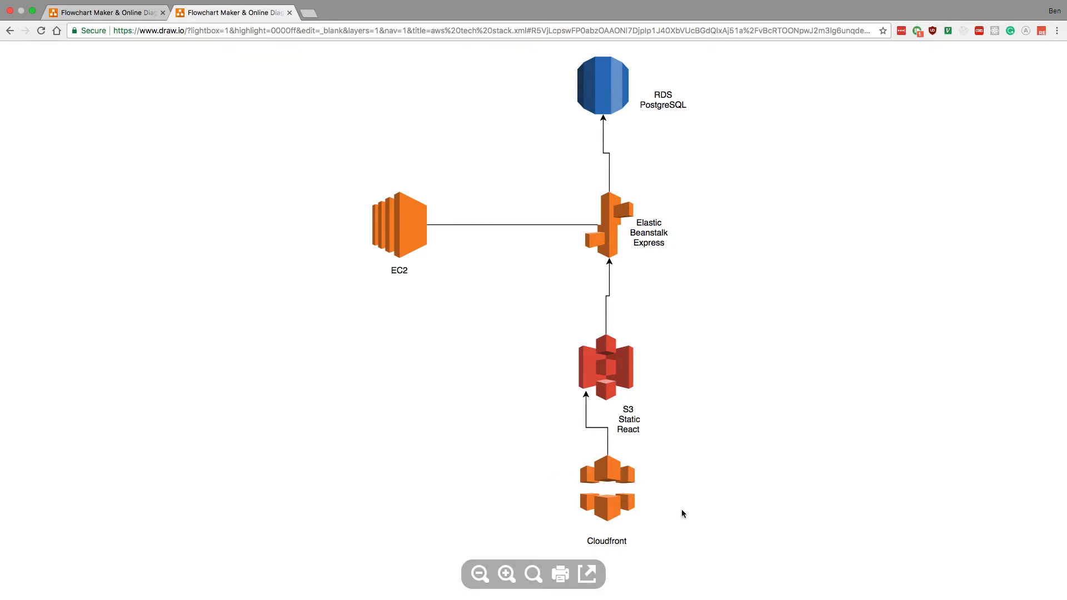
mouse_move(610, 395)
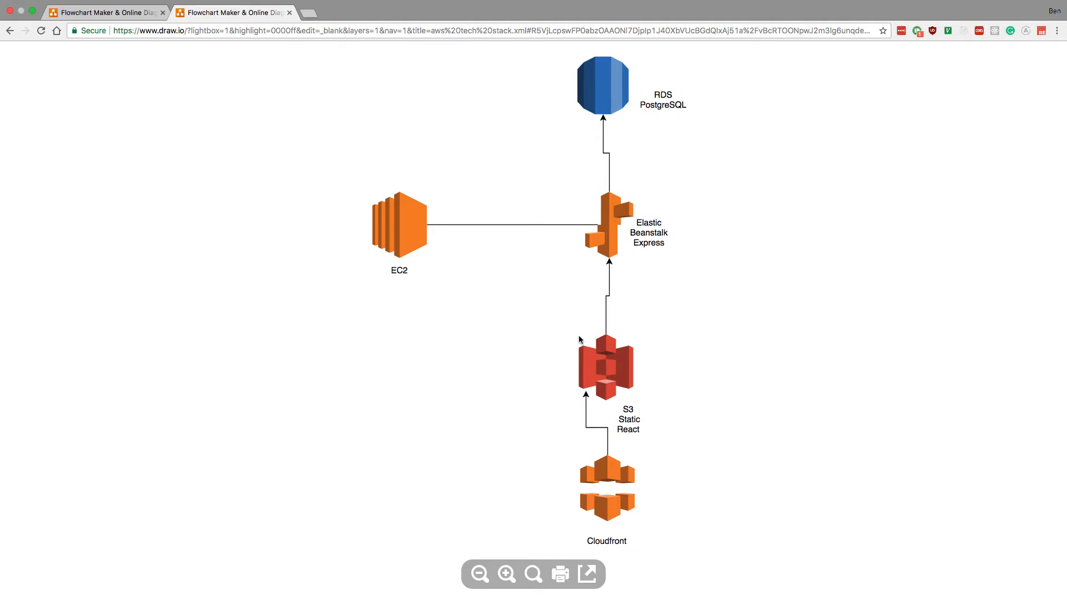
mouse_move(501, 419)
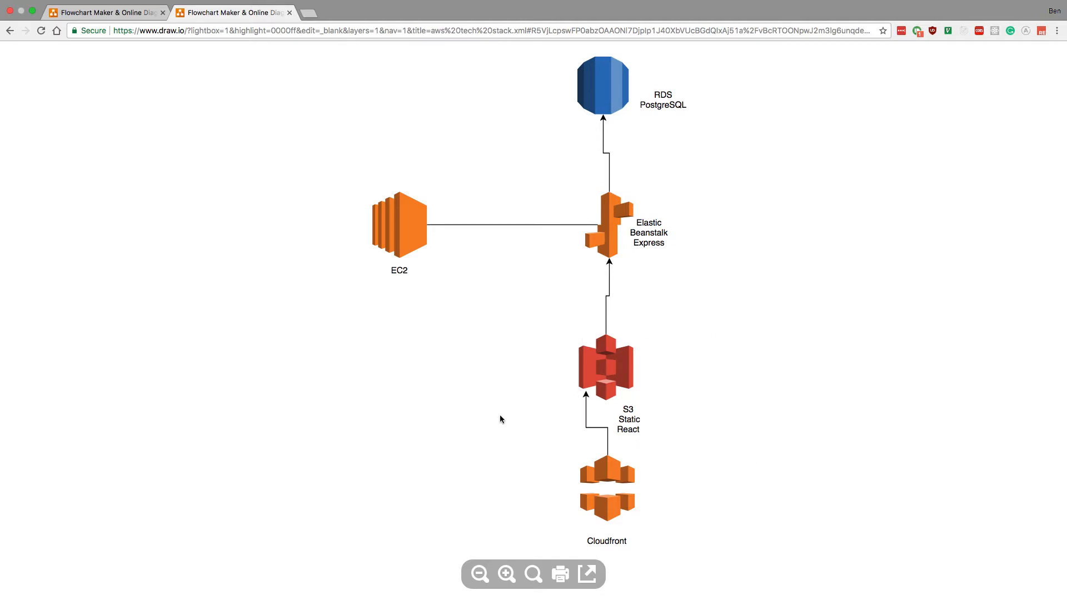
mouse_move(868, 340)
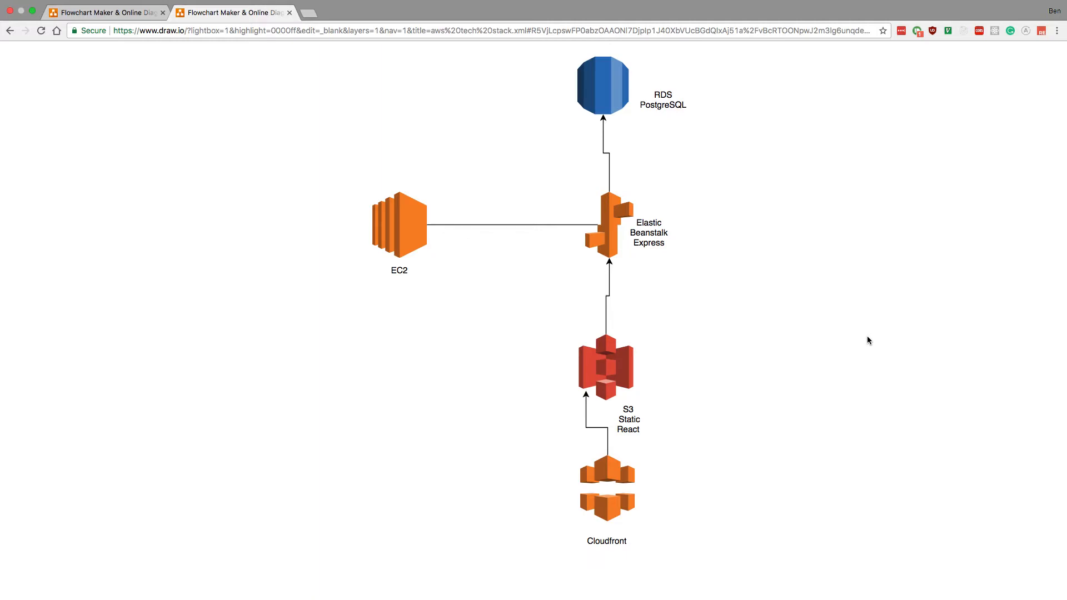
mouse_move(609, 306)
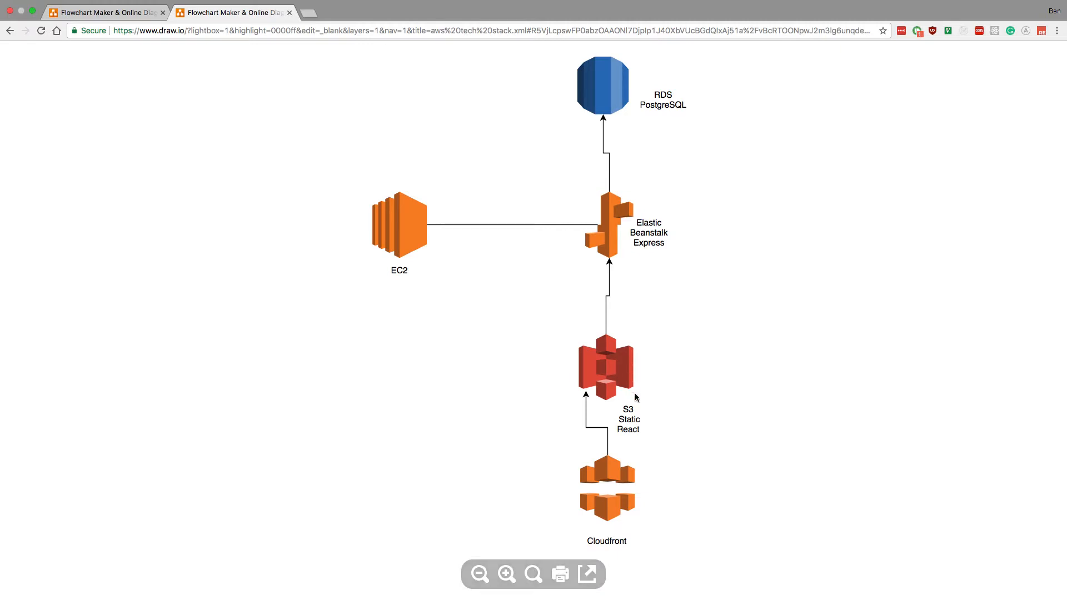
mouse_move(653, 426)
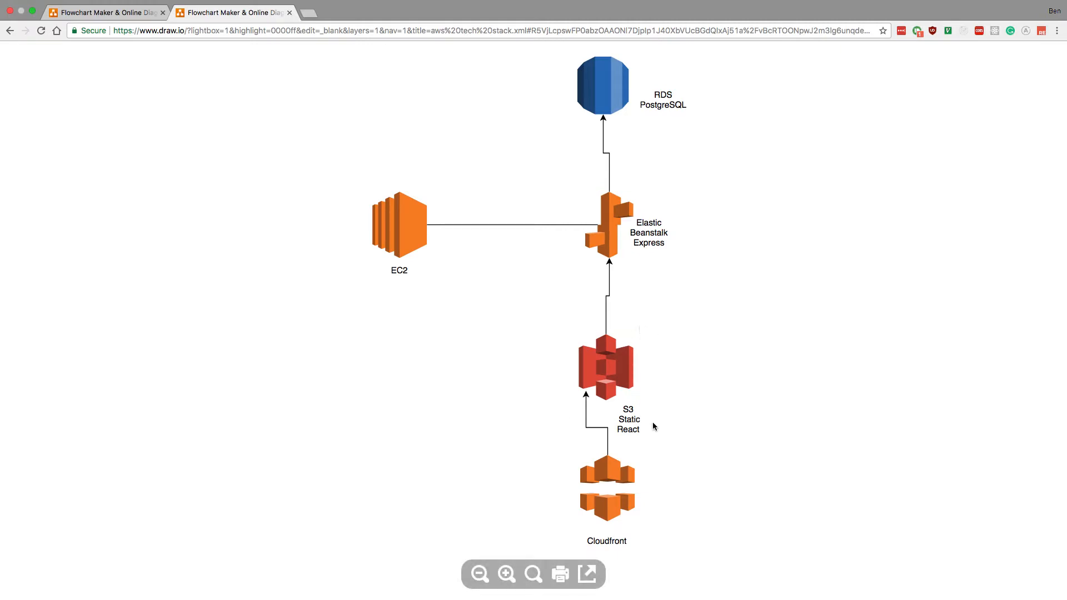
mouse_move(540, 418)
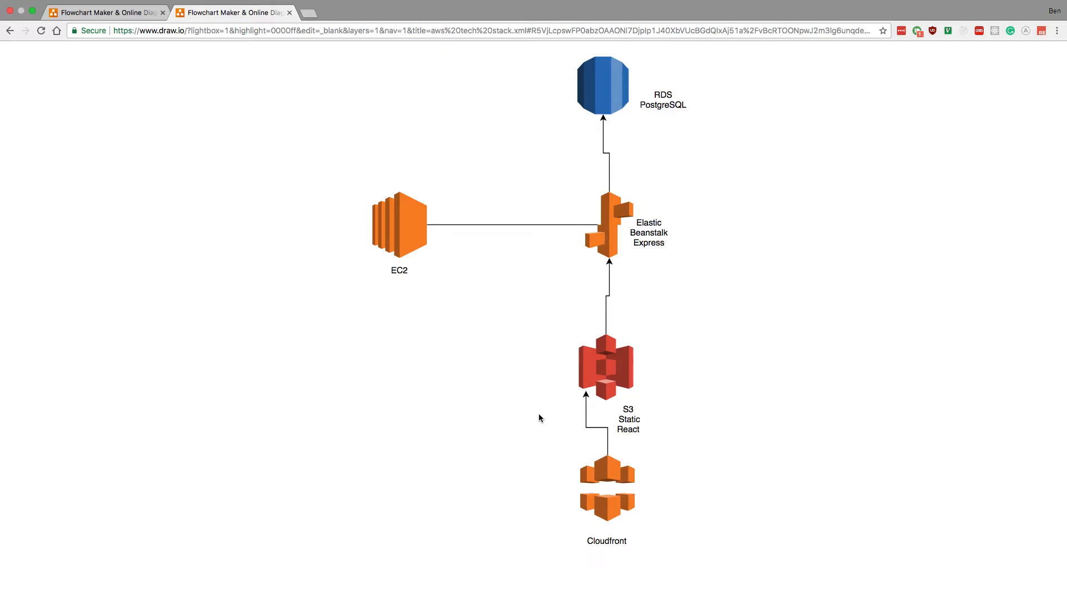
mouse_move(544, 329)
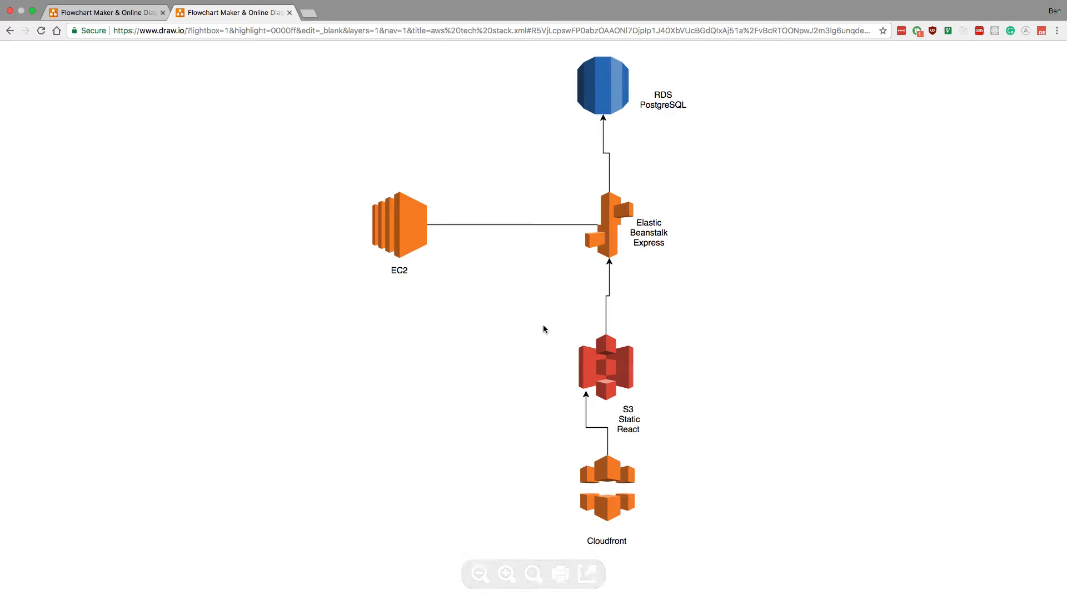
mouse_move(570, 369)
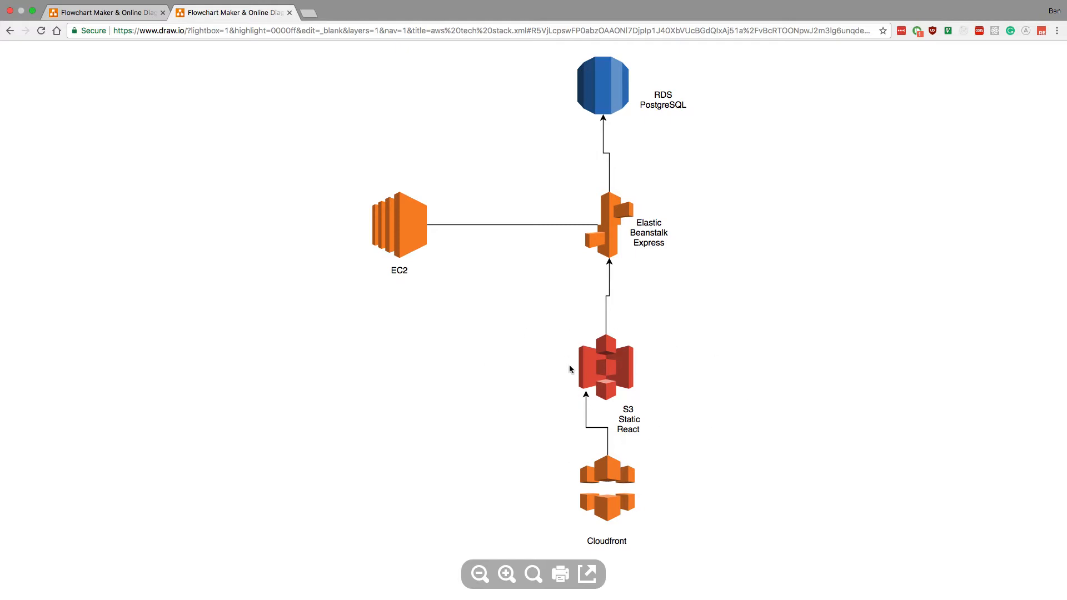
mouse_move(652, 348)
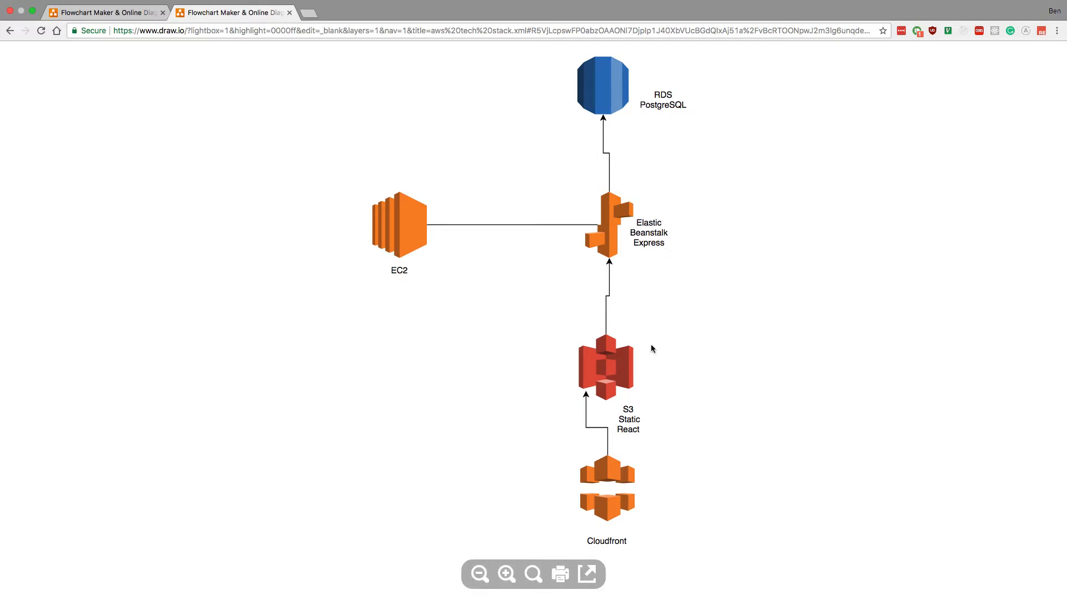
mouse_move(616, 251)
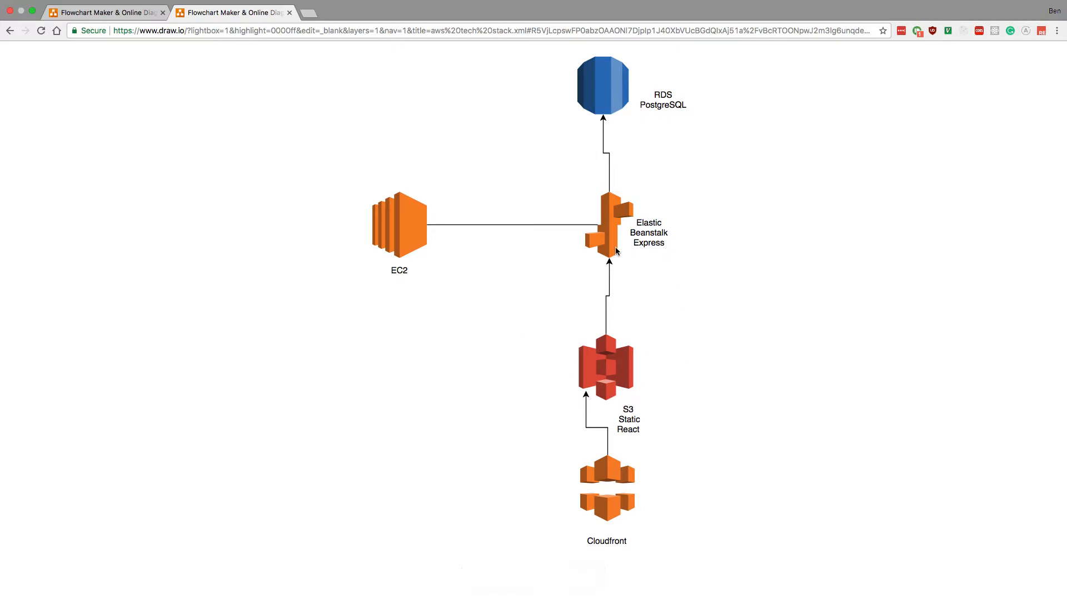
mouse_move(429, 183)
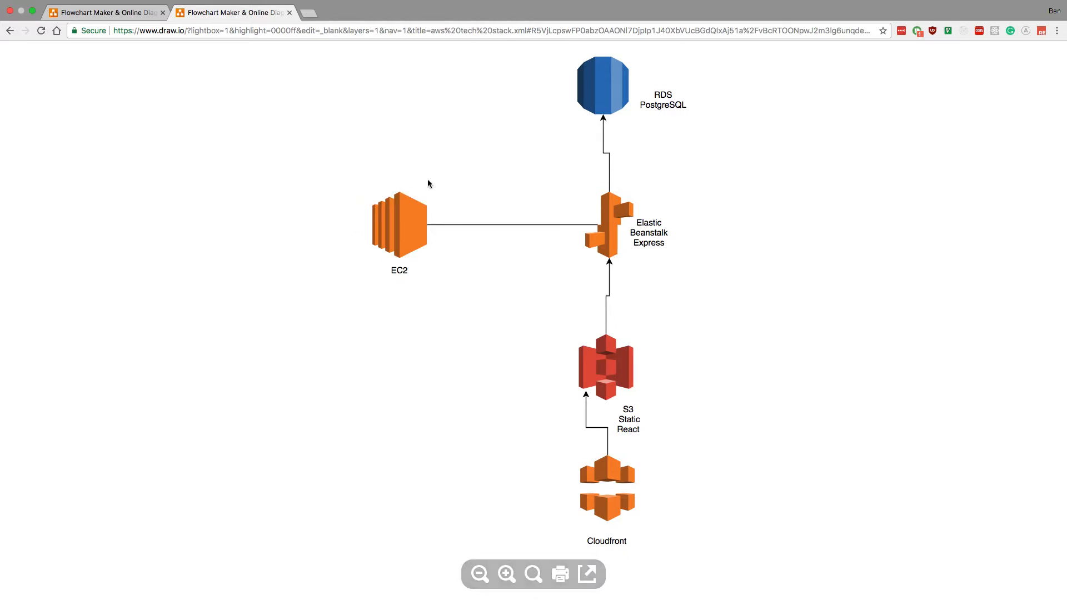
mouse_move(626, 233)
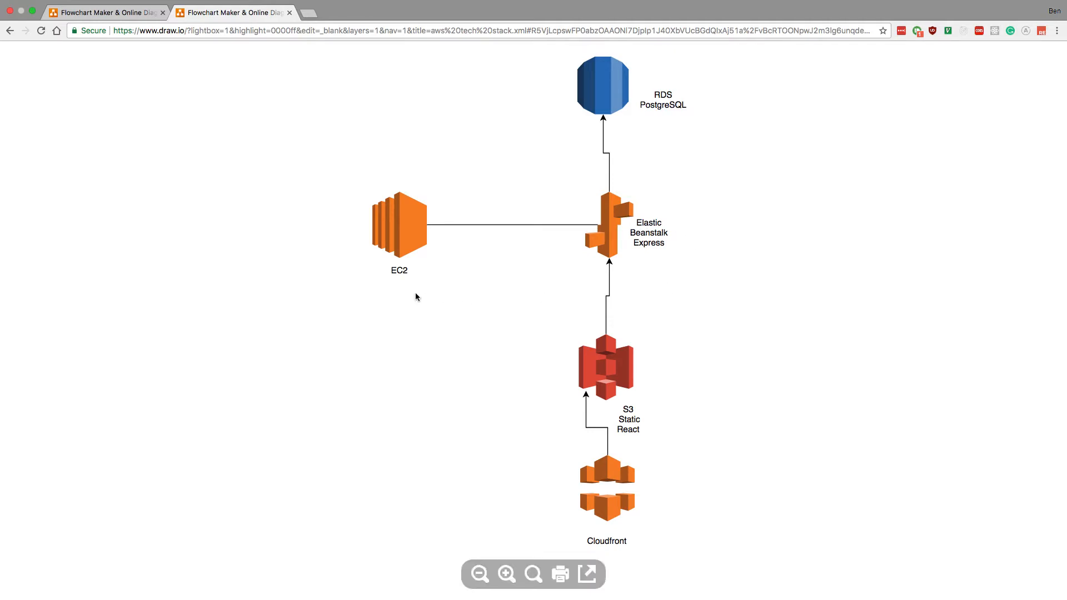
mouse_move(335, 84)
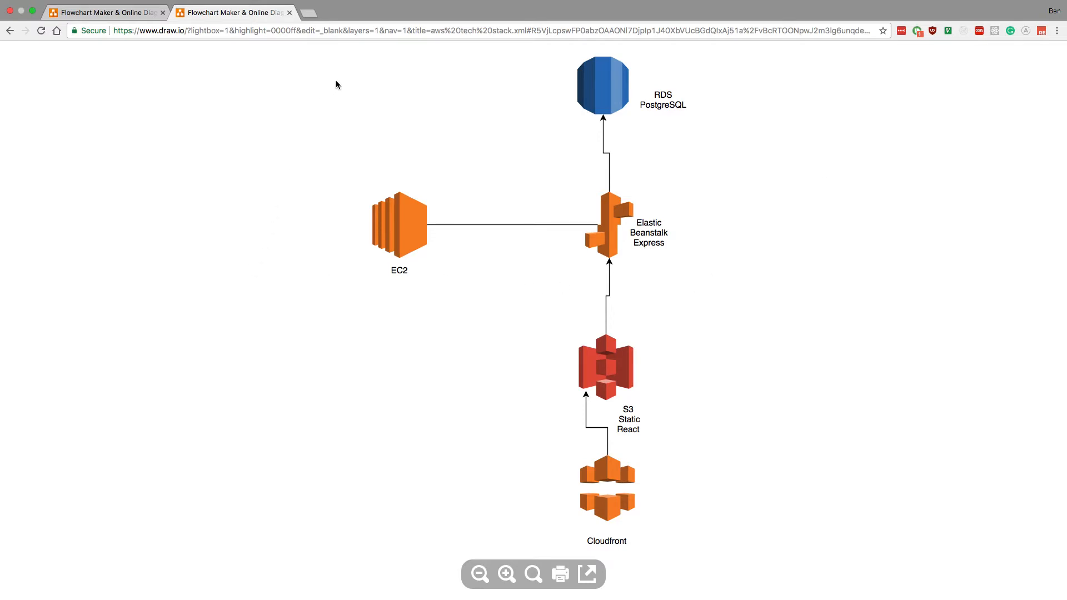
mouse_move(509, 208)
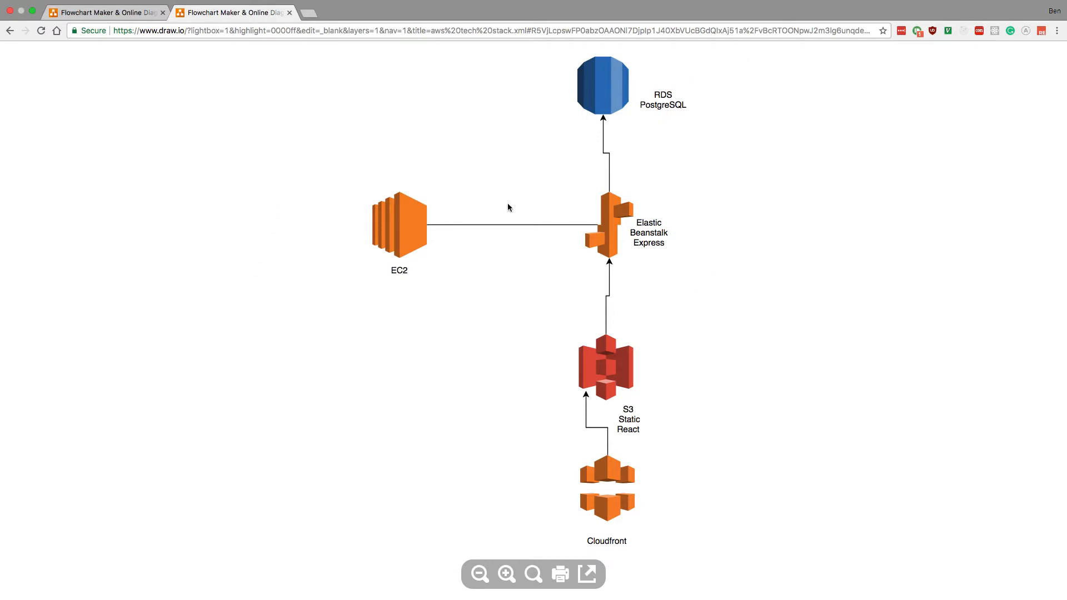
mouse_move(643, 265)
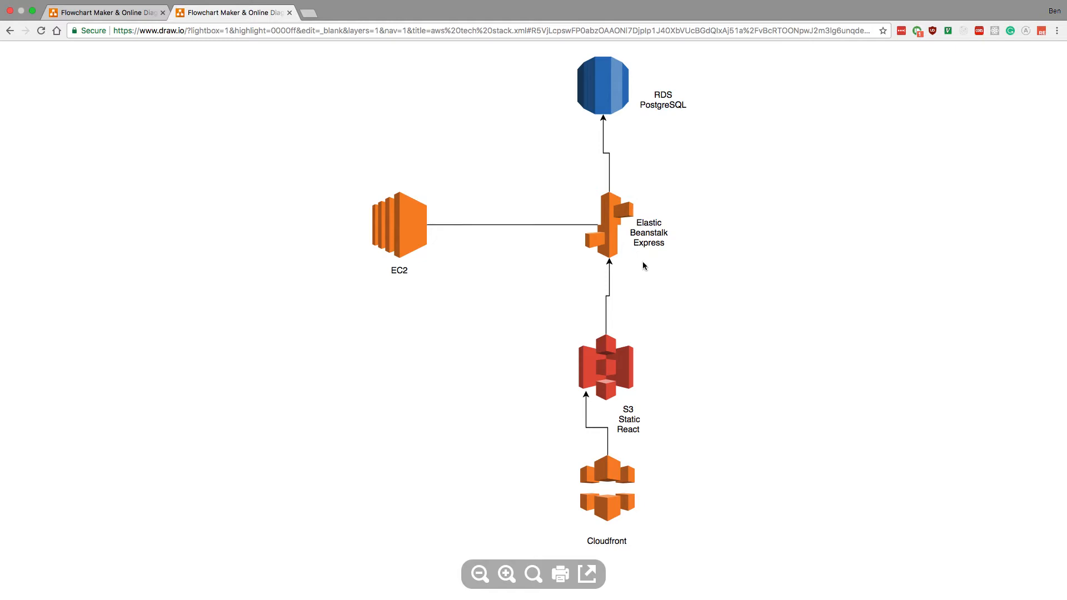
mouse_move(398, 222)
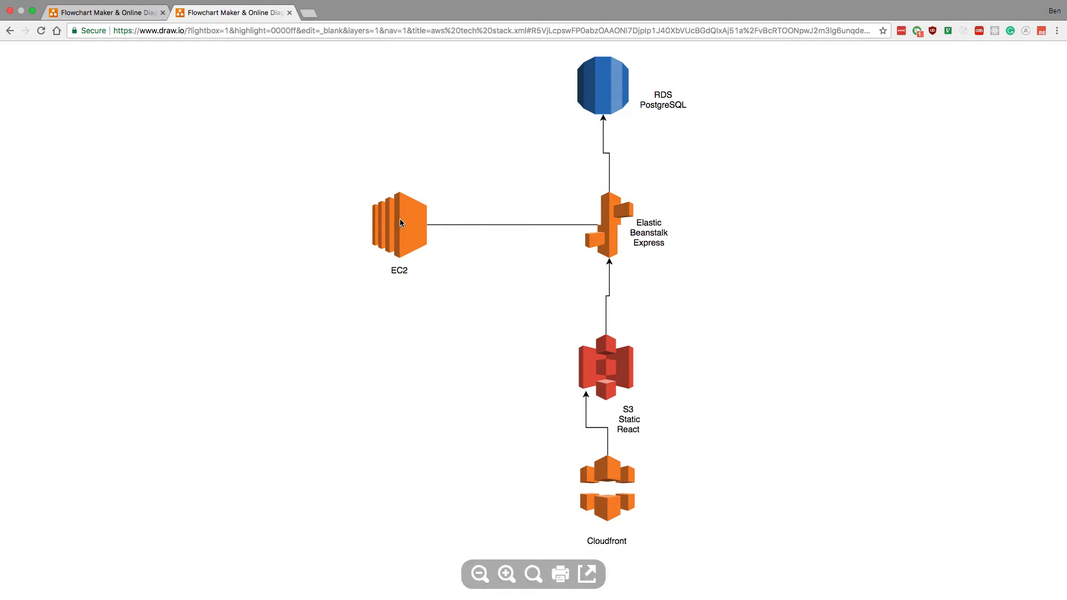
mouse_move(453, 159)
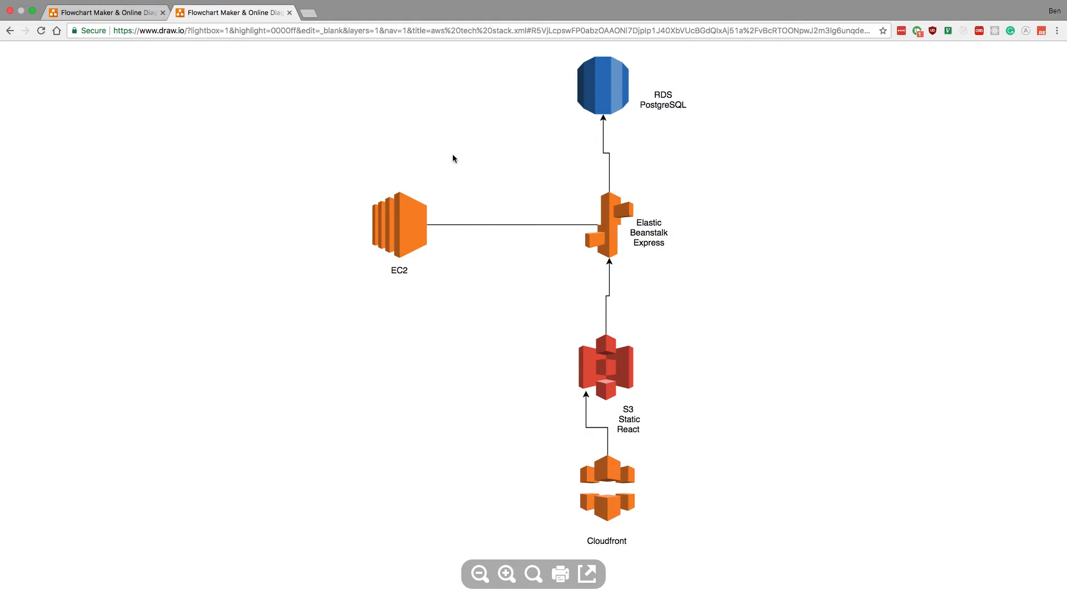
mouse_move(716, 248)
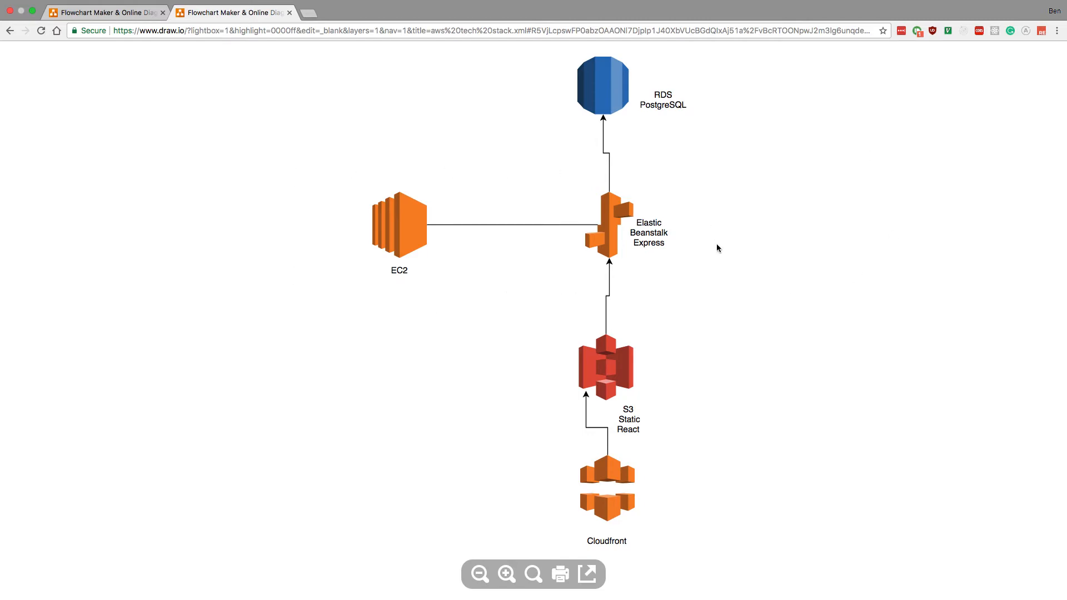
mouse_move(424, 293)
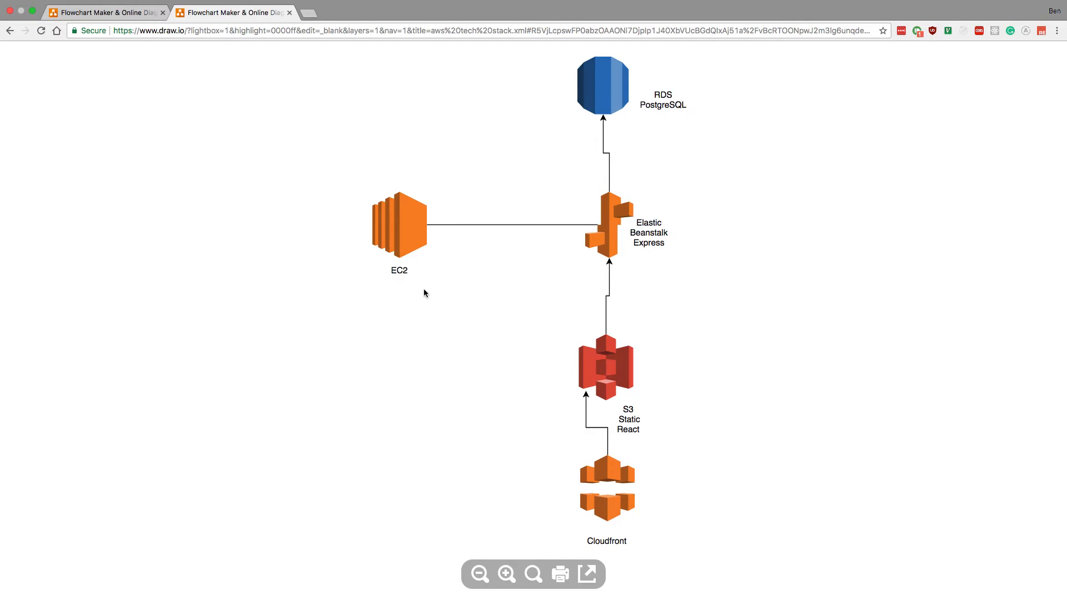
mouse_move(360, 287)
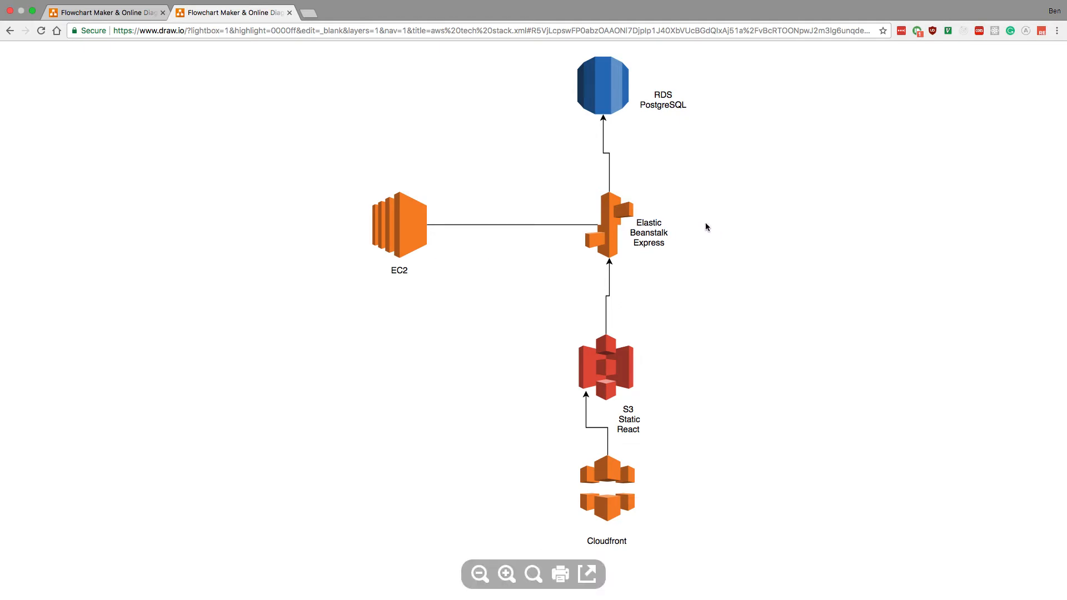
mouse_move(722, 259)
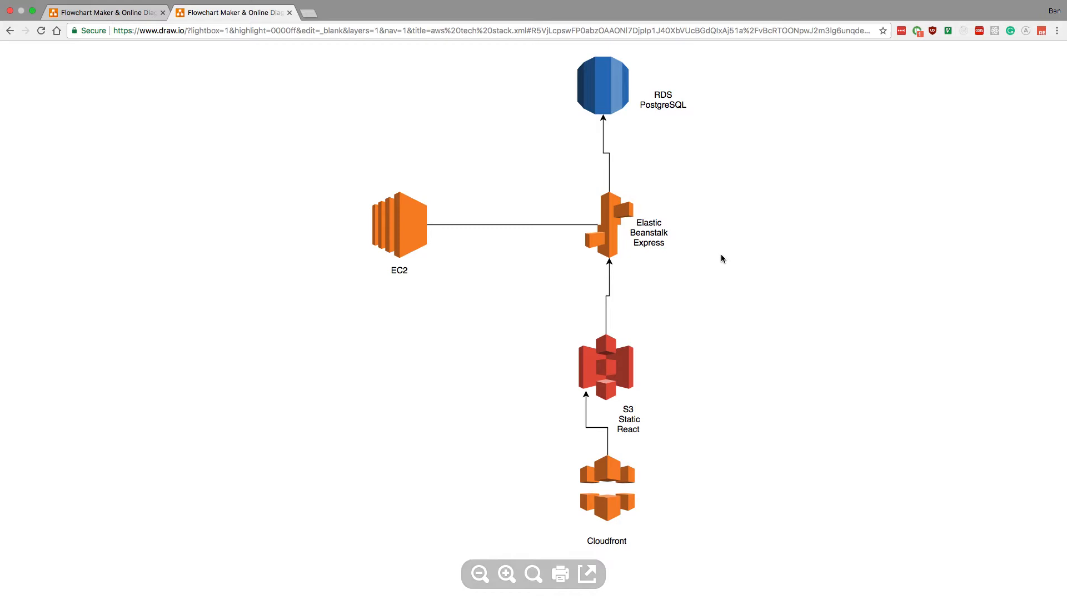
mouse_move(668, 266)
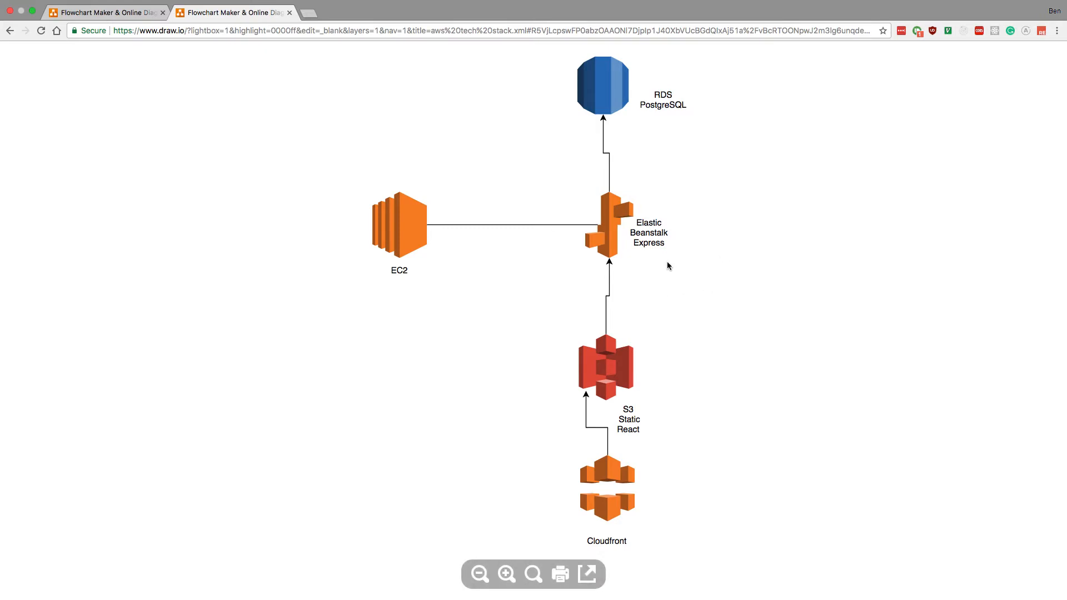
mouse_move(599, 87)
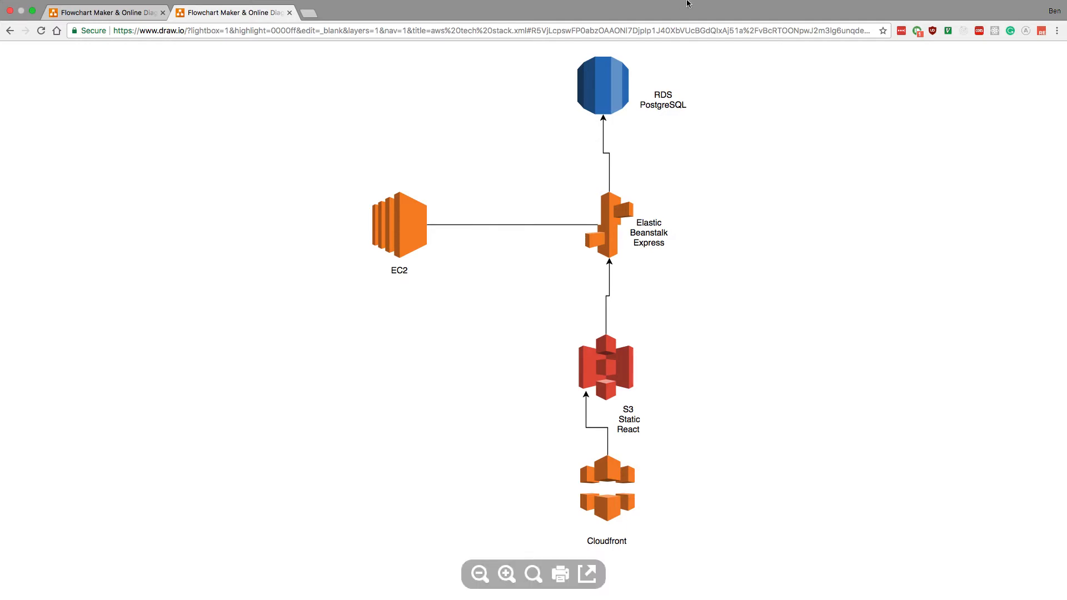
mouse_move(689, 334)
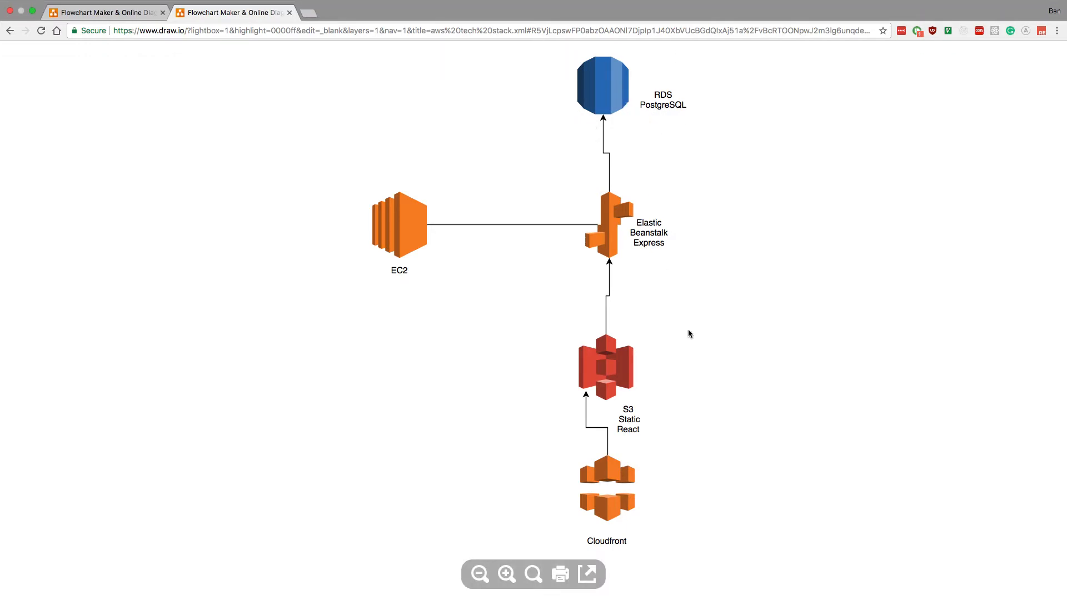
mouse_move(717, 348)
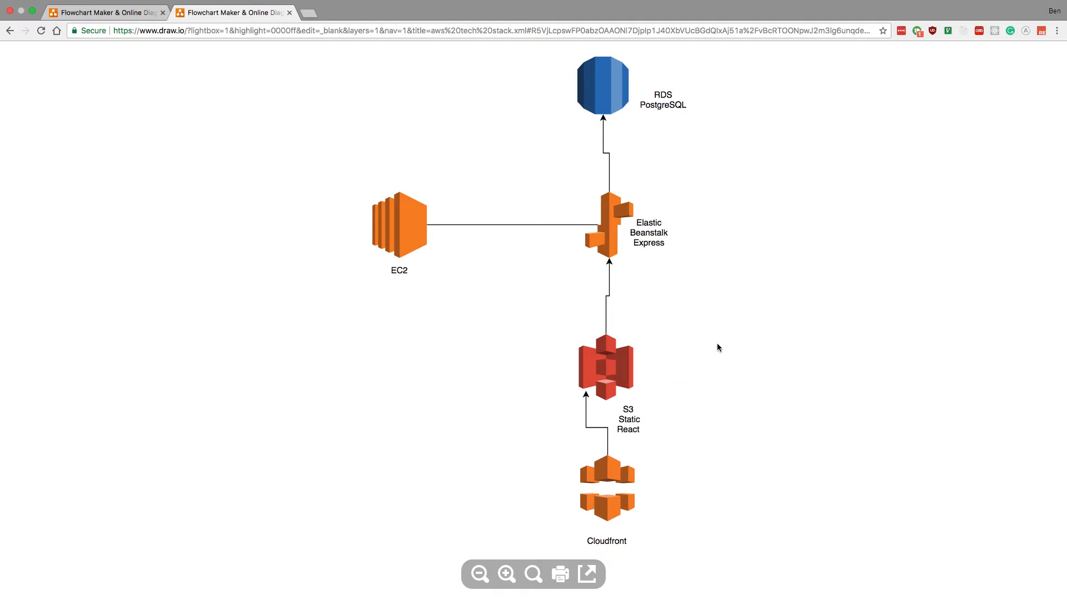
mouse_move(739, 145)
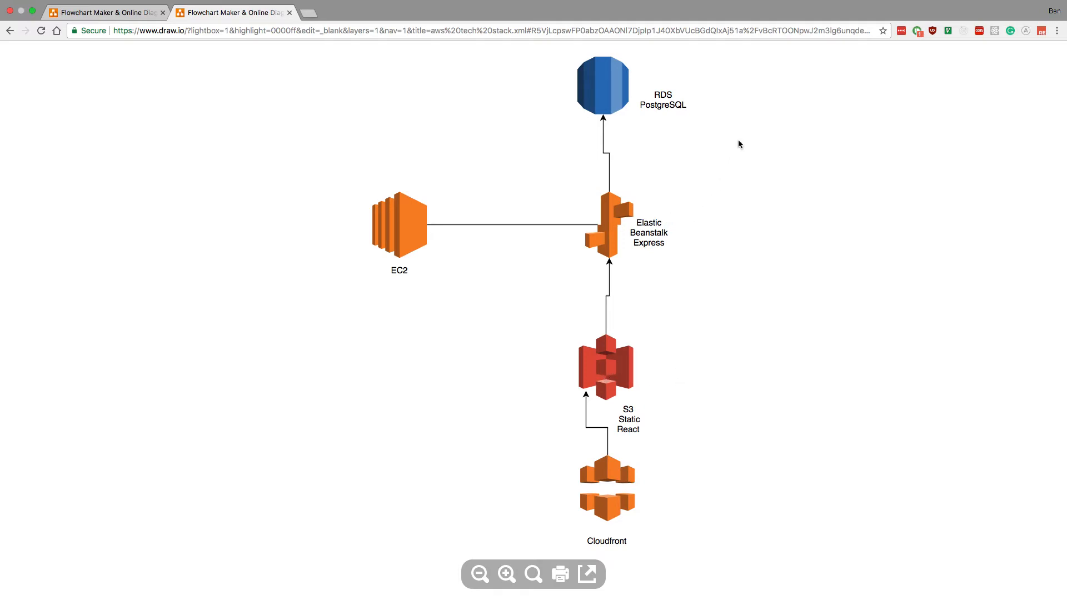
mouse_move(710, 120)
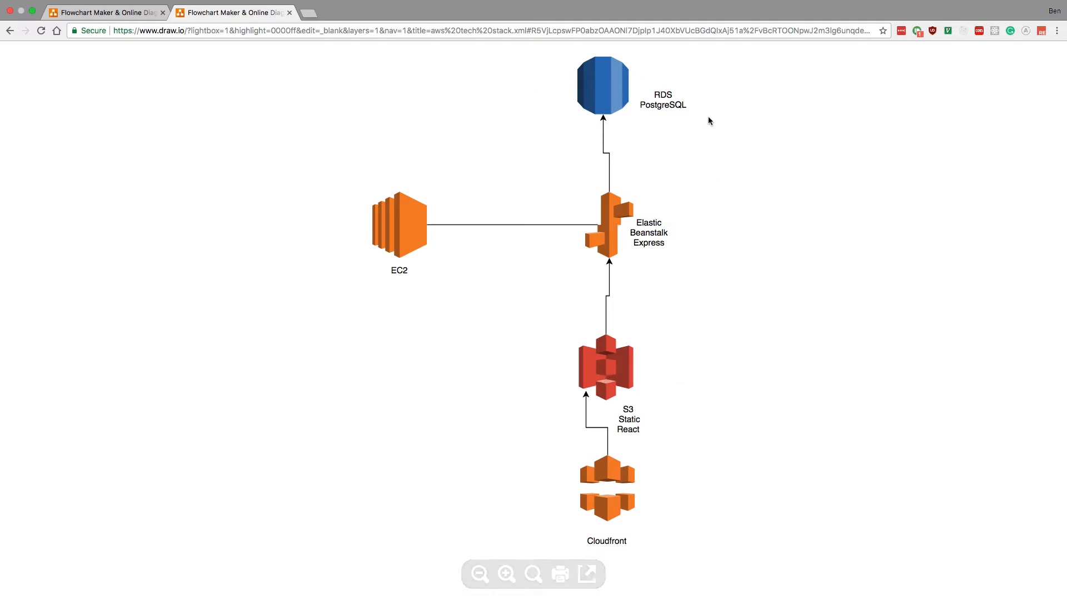
mouse_move(671, 100)
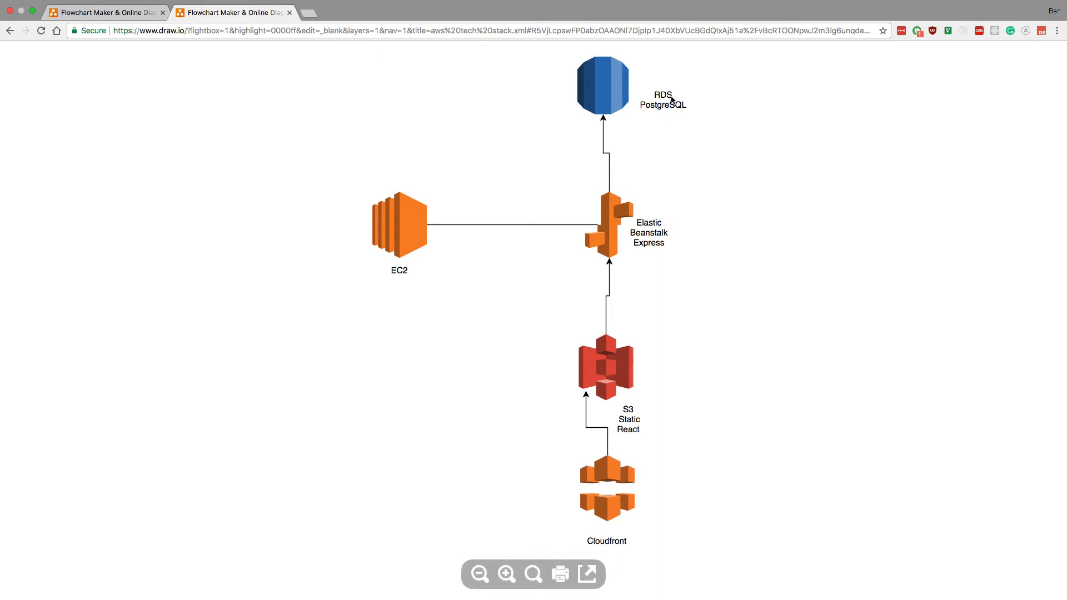
mouse_move(671, 104)
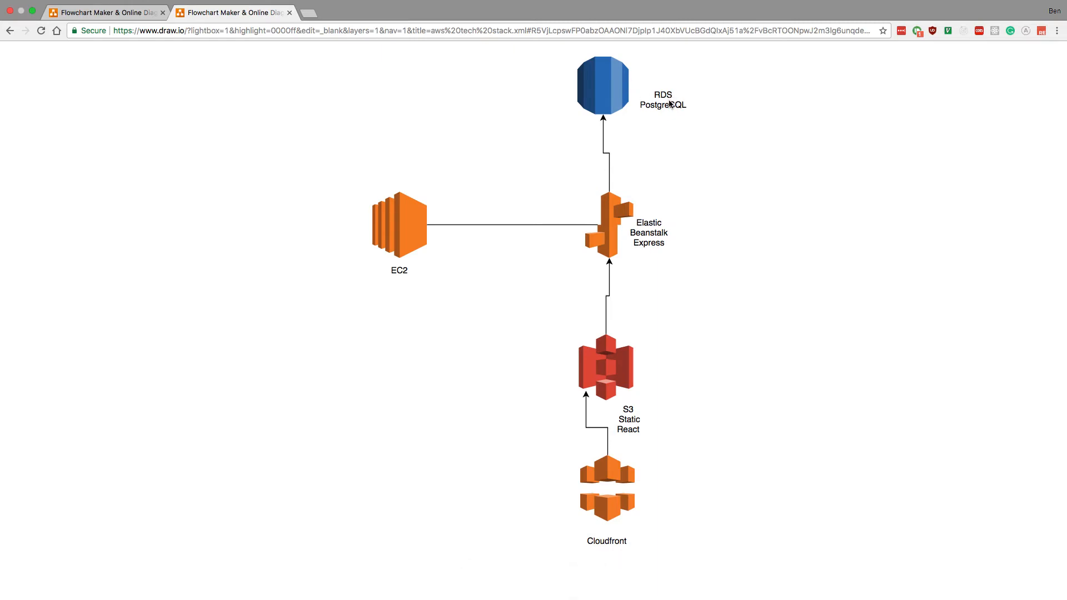
mouse_move(692, 243)
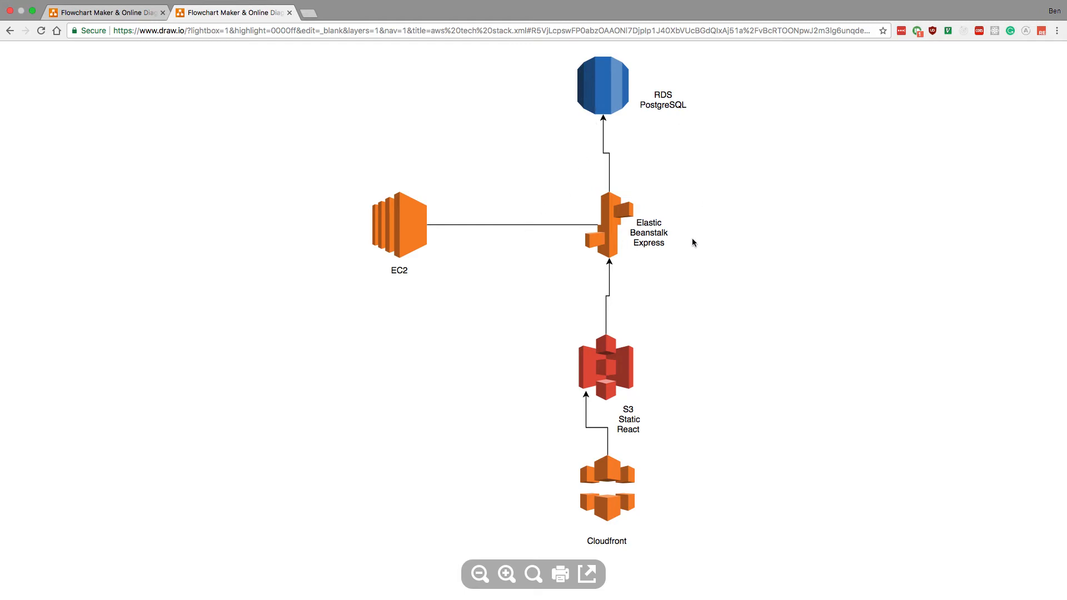
mouse_move(700, 108)
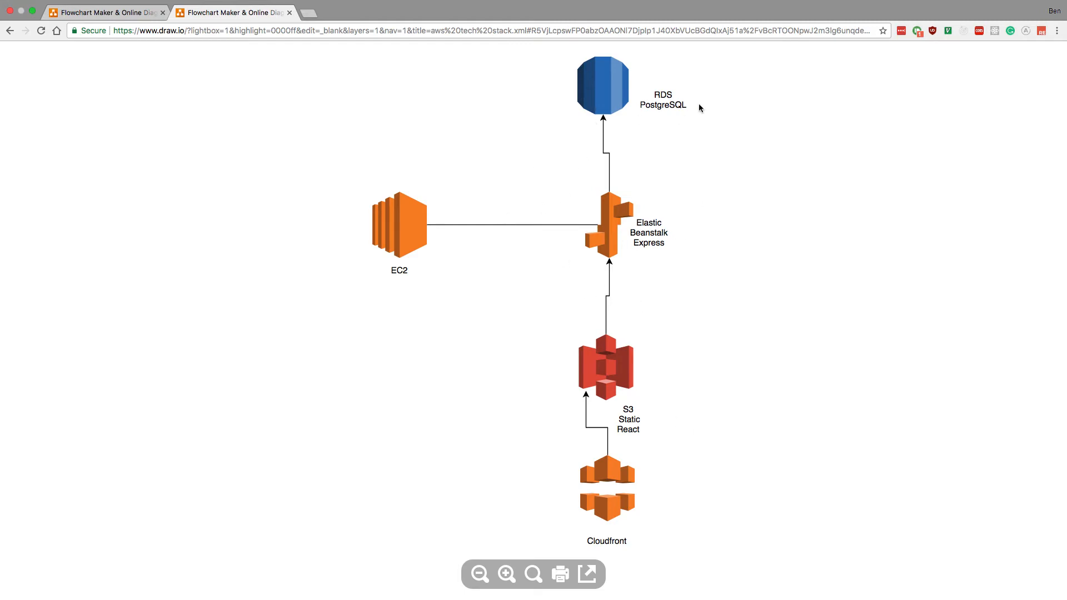
mouse_move(693, 73)
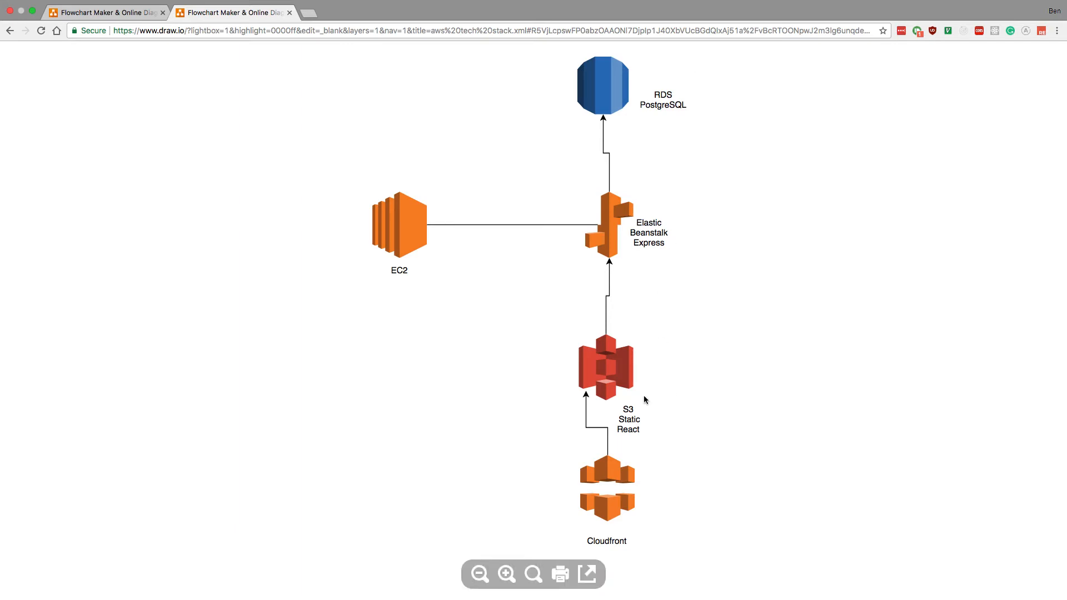
mouse_move(666, 420)
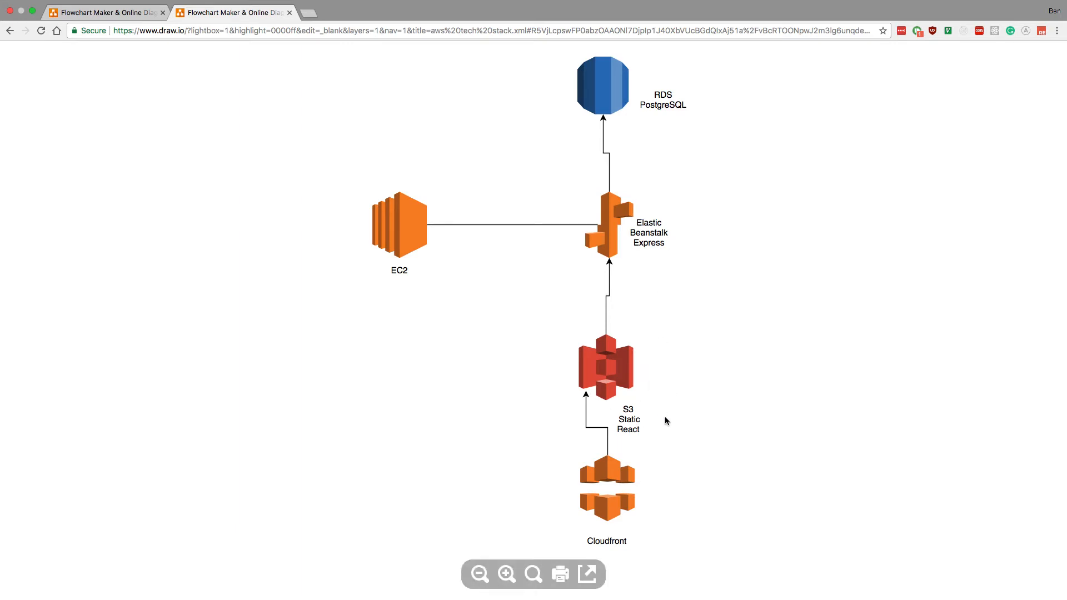
mouse_move(620, 387)
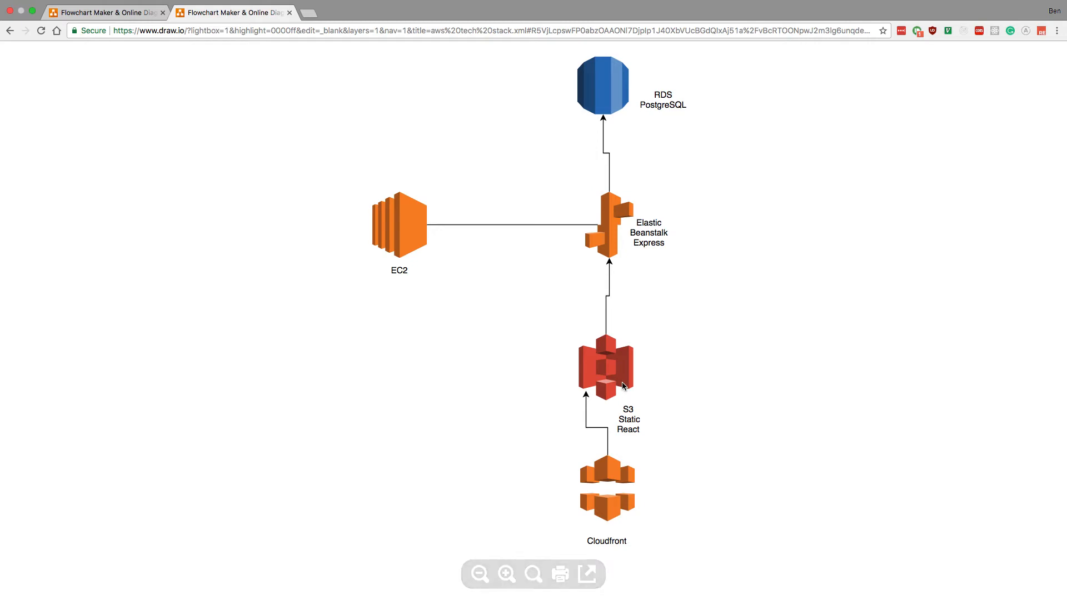
mouse_move(581, 244)
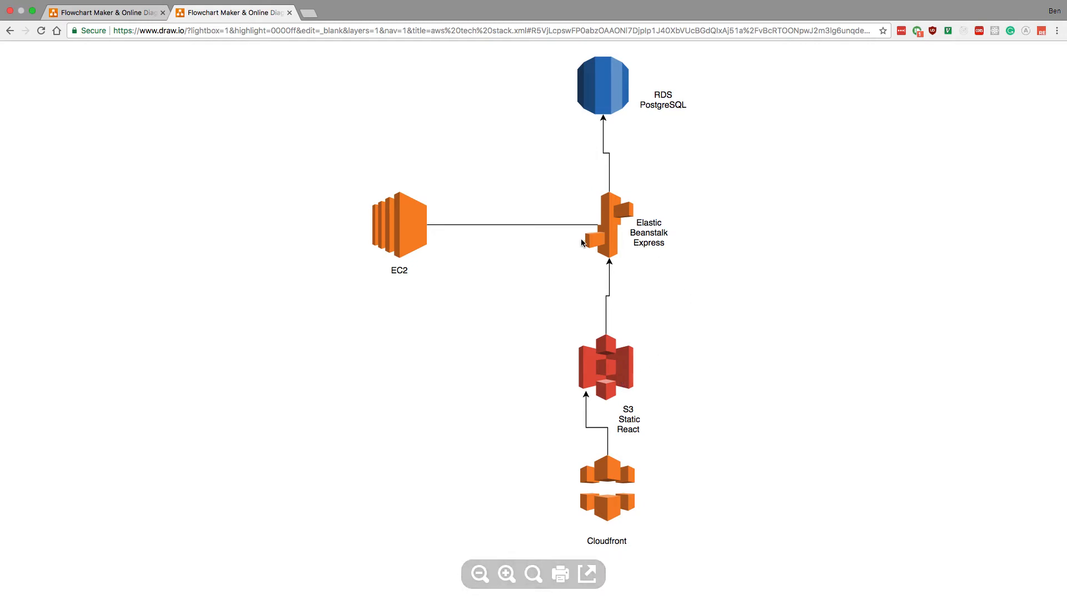
mouse_move(636, 243)
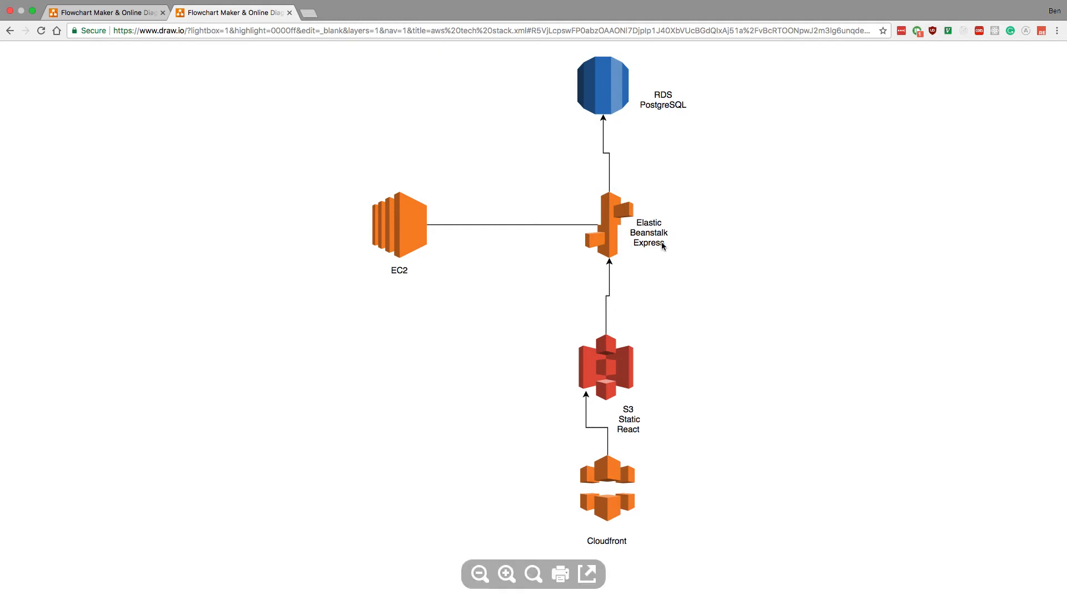
mouse_move(596, 109)
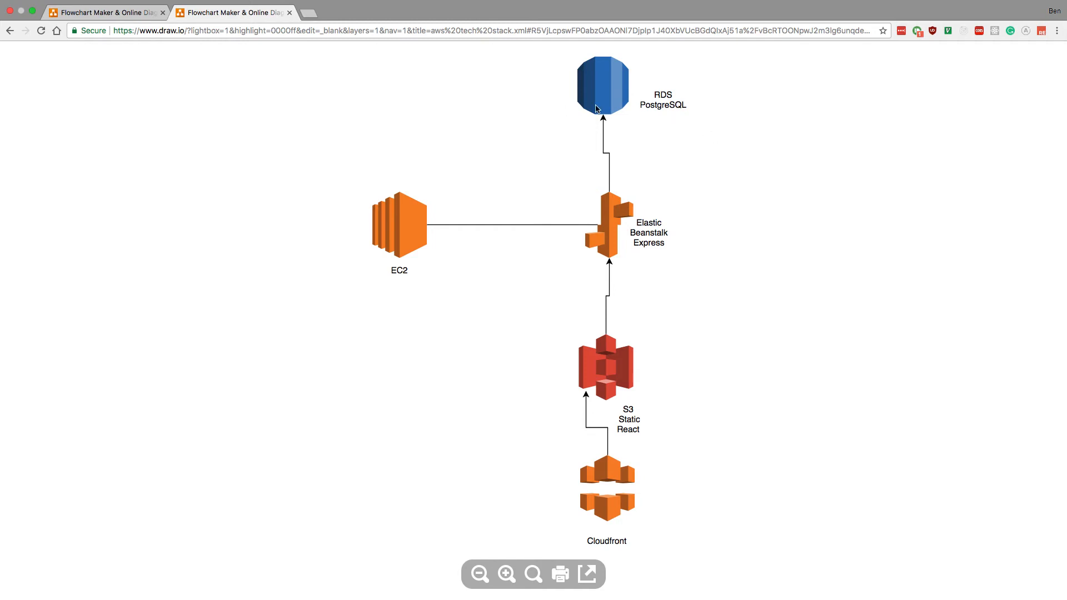
mouse_move(639, 223)
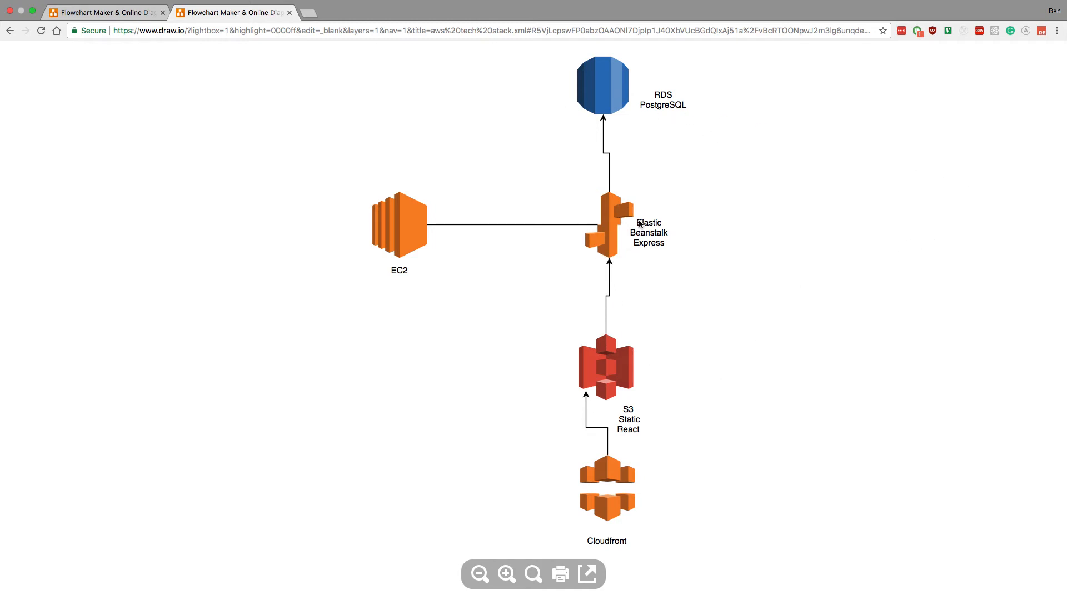
mouse_move(611, 210)
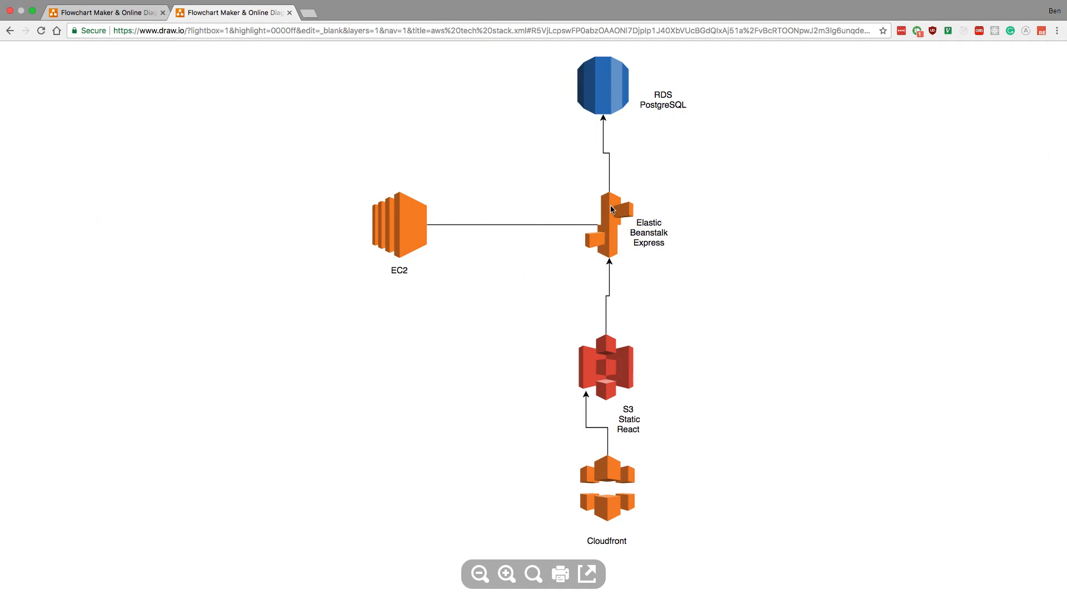
mouse_move(778, 222)
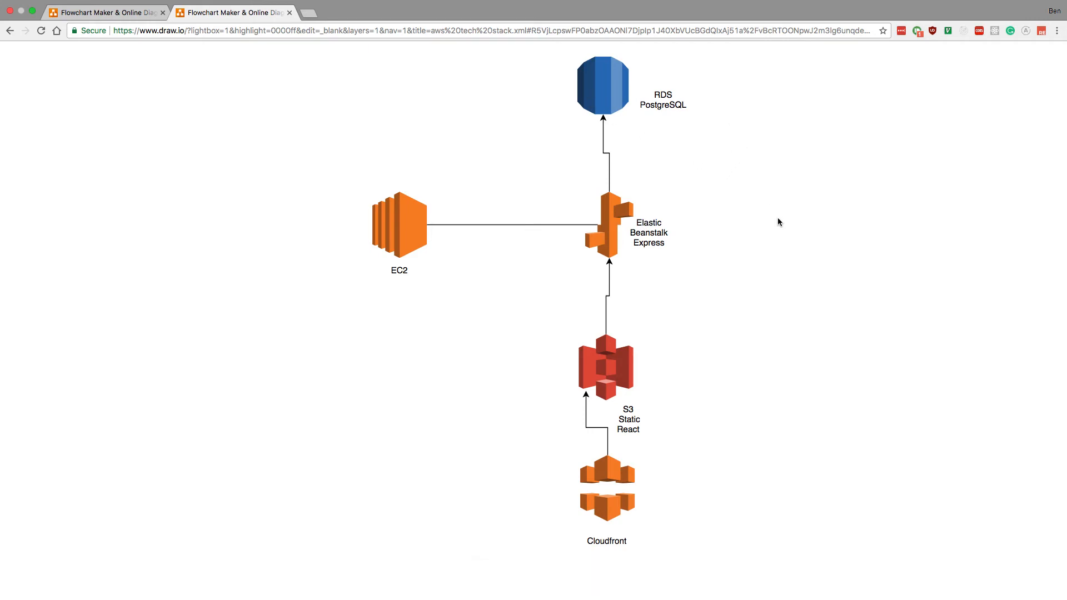
mouse_move(774, 229)
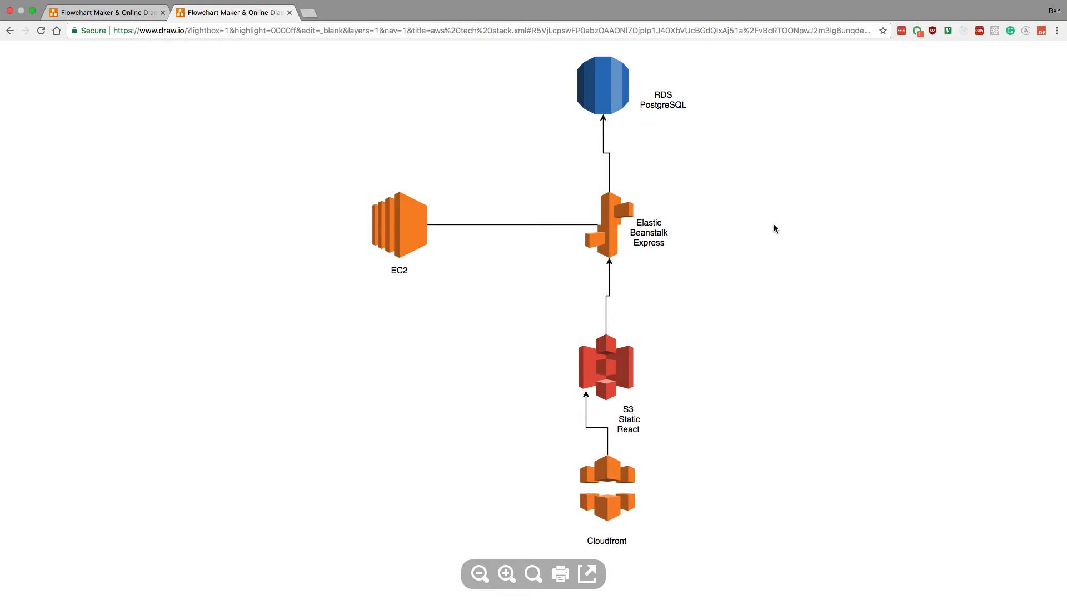
mouse_move(710, 202)
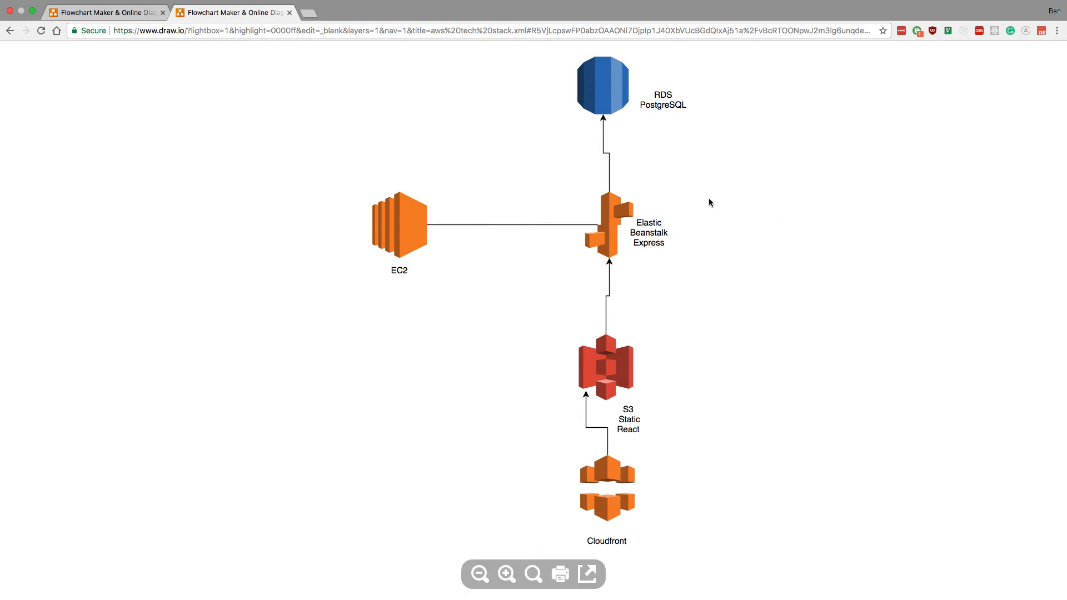
mouse_move(631, 220)
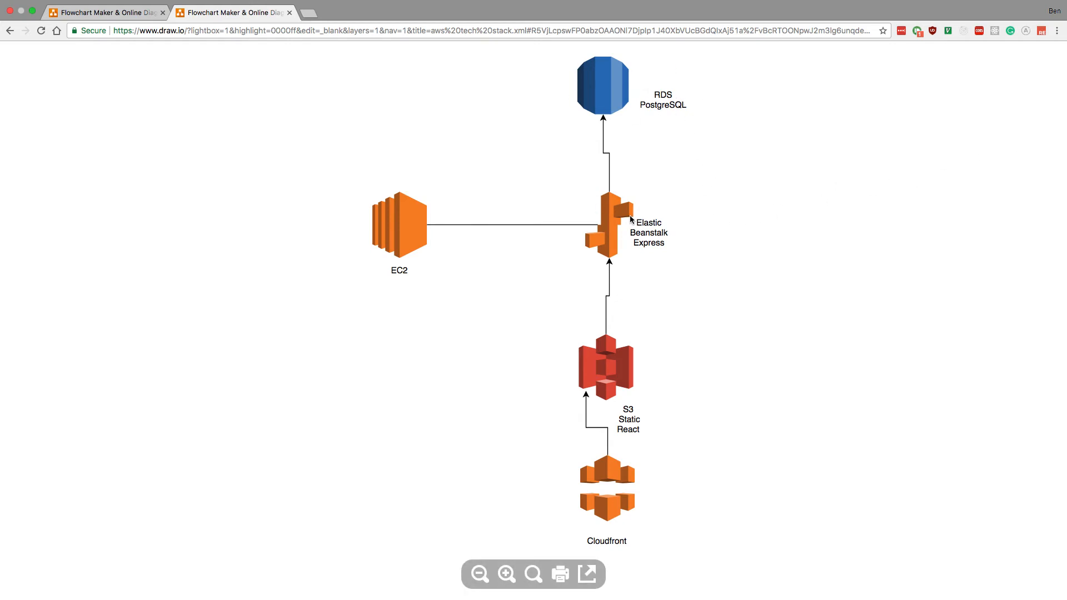
mouse_move(631, 391)
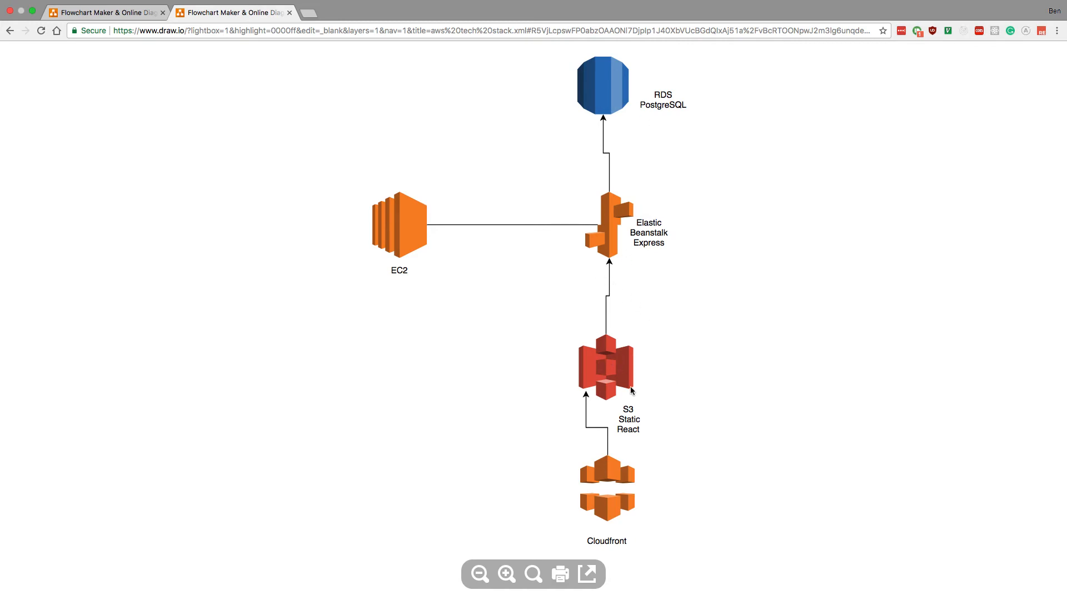
mouse_move(710, 284)
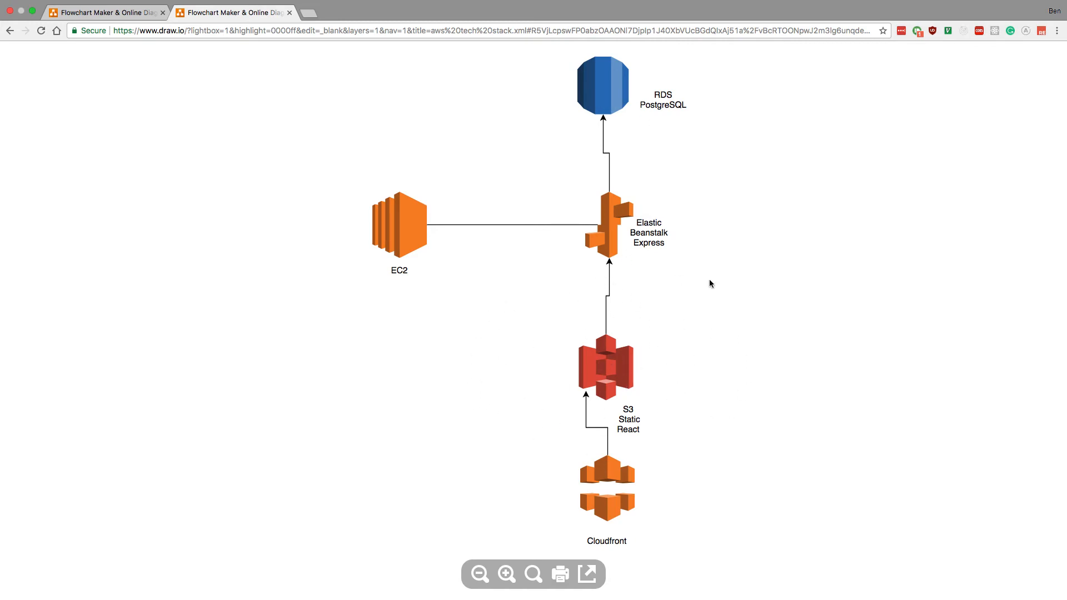
mouse_move(620, 128)
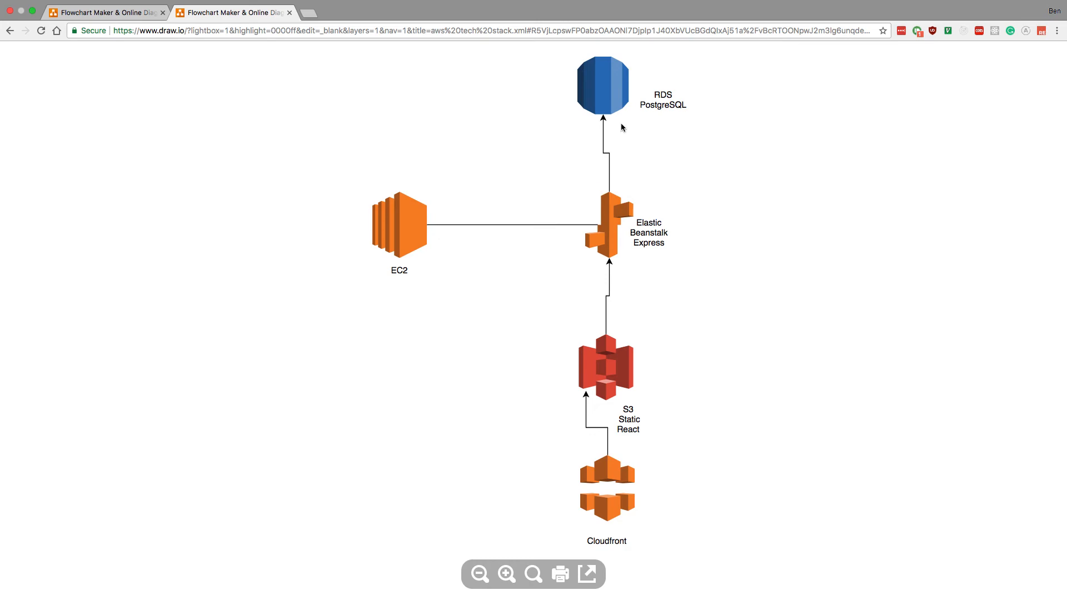
mouse_move(617, 93)
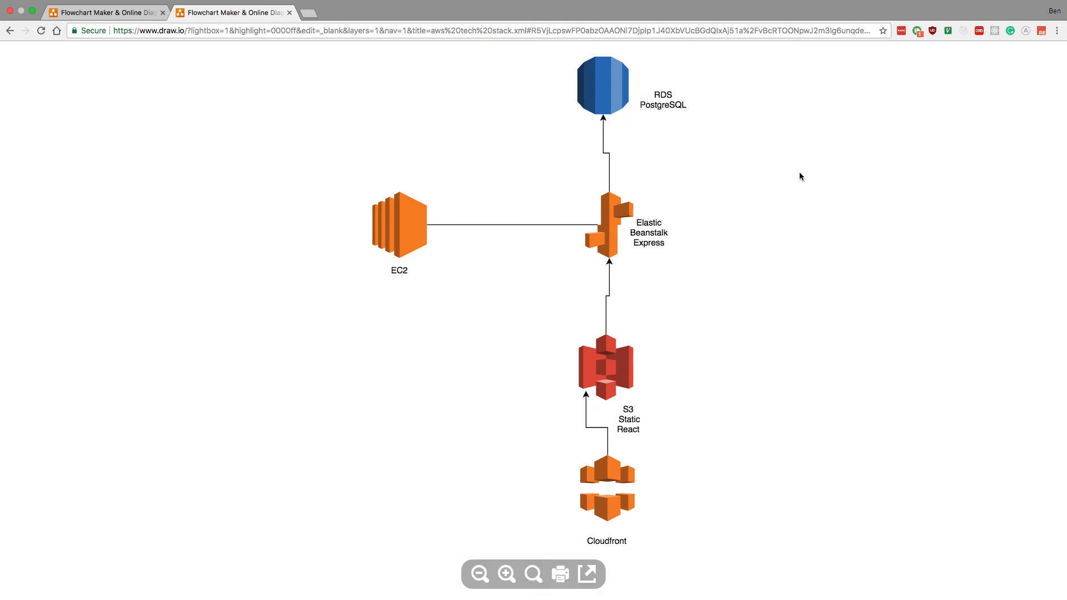
mouse_move(613, 119)
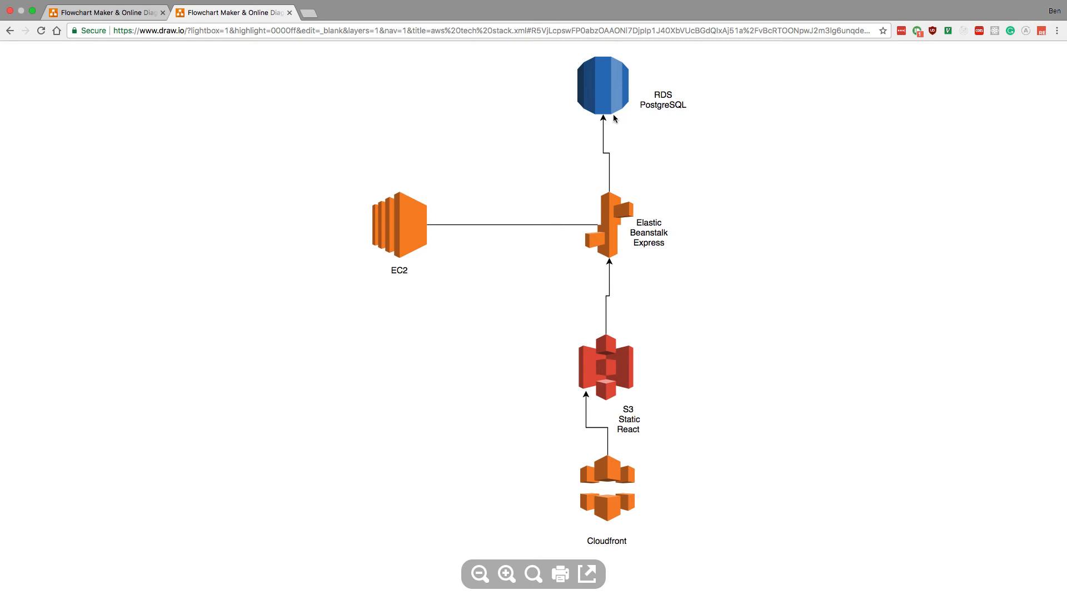
mouse_move(760, 150)
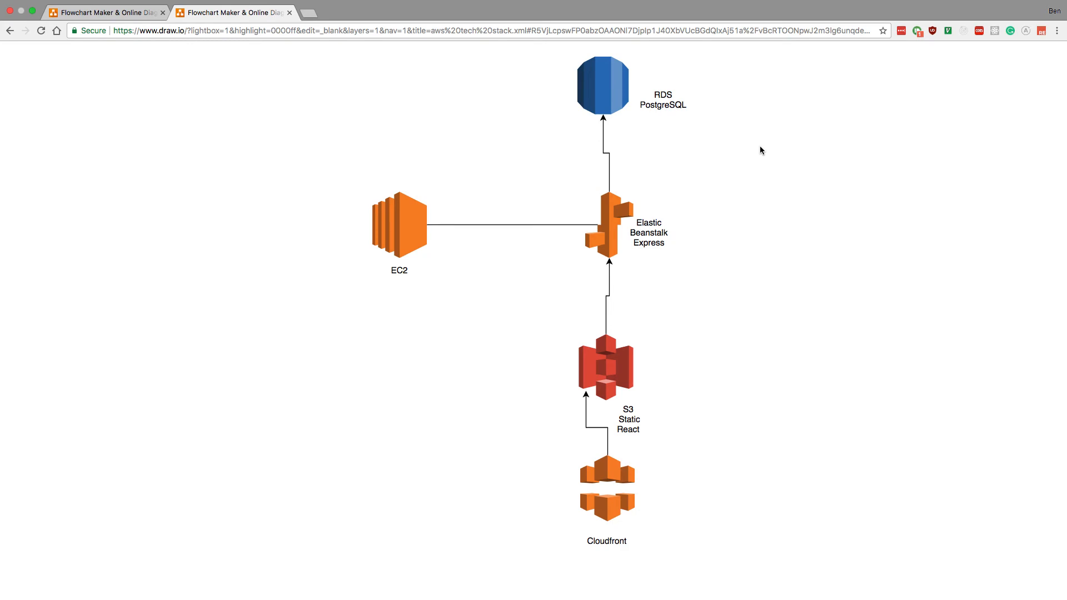
mouse_move(769, 142)
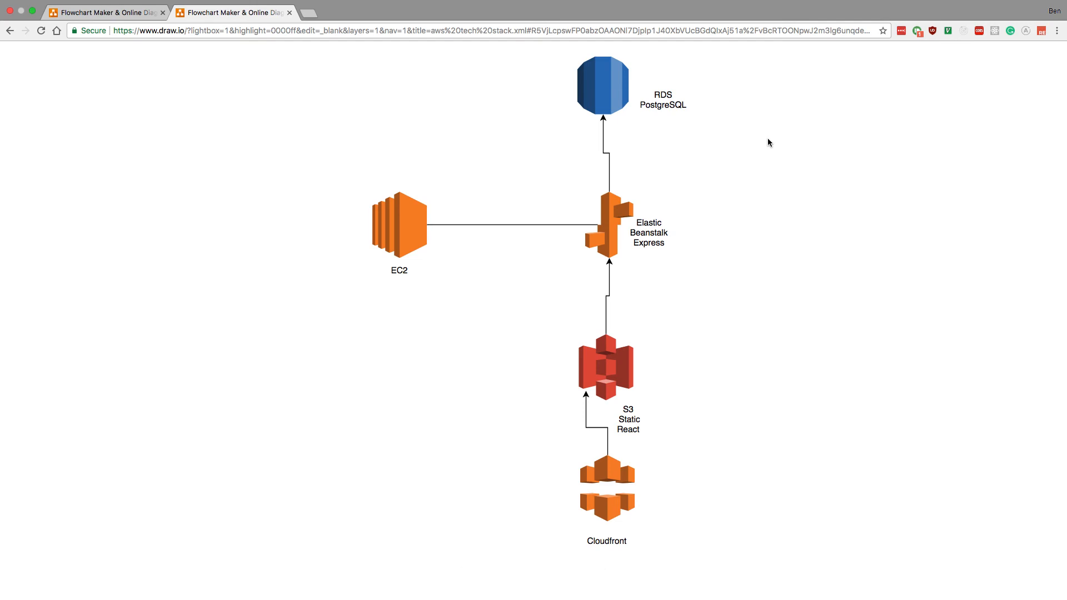
mouse_move(816, 162)
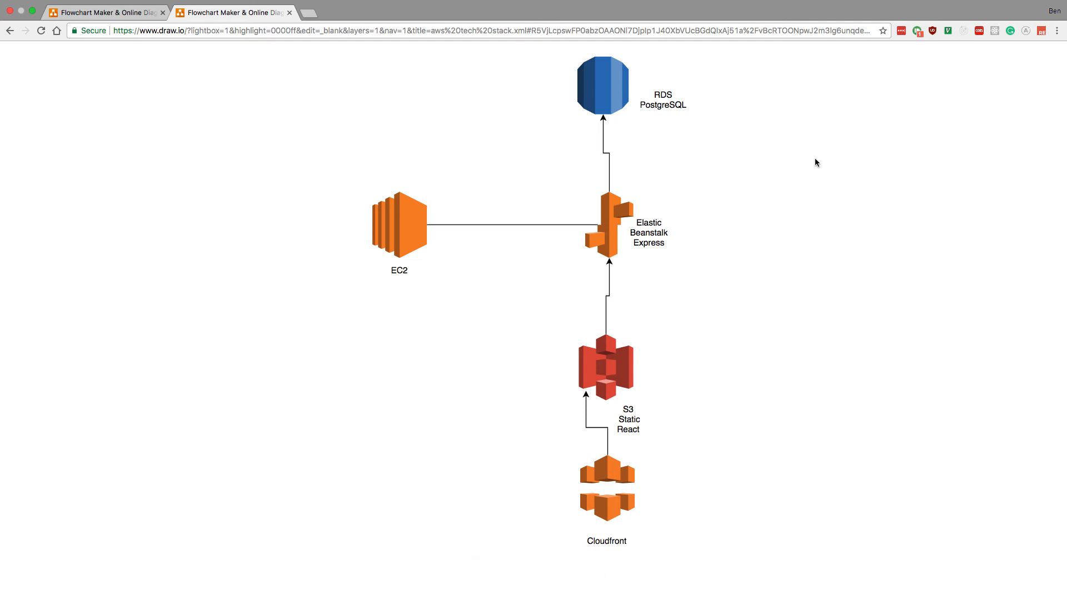